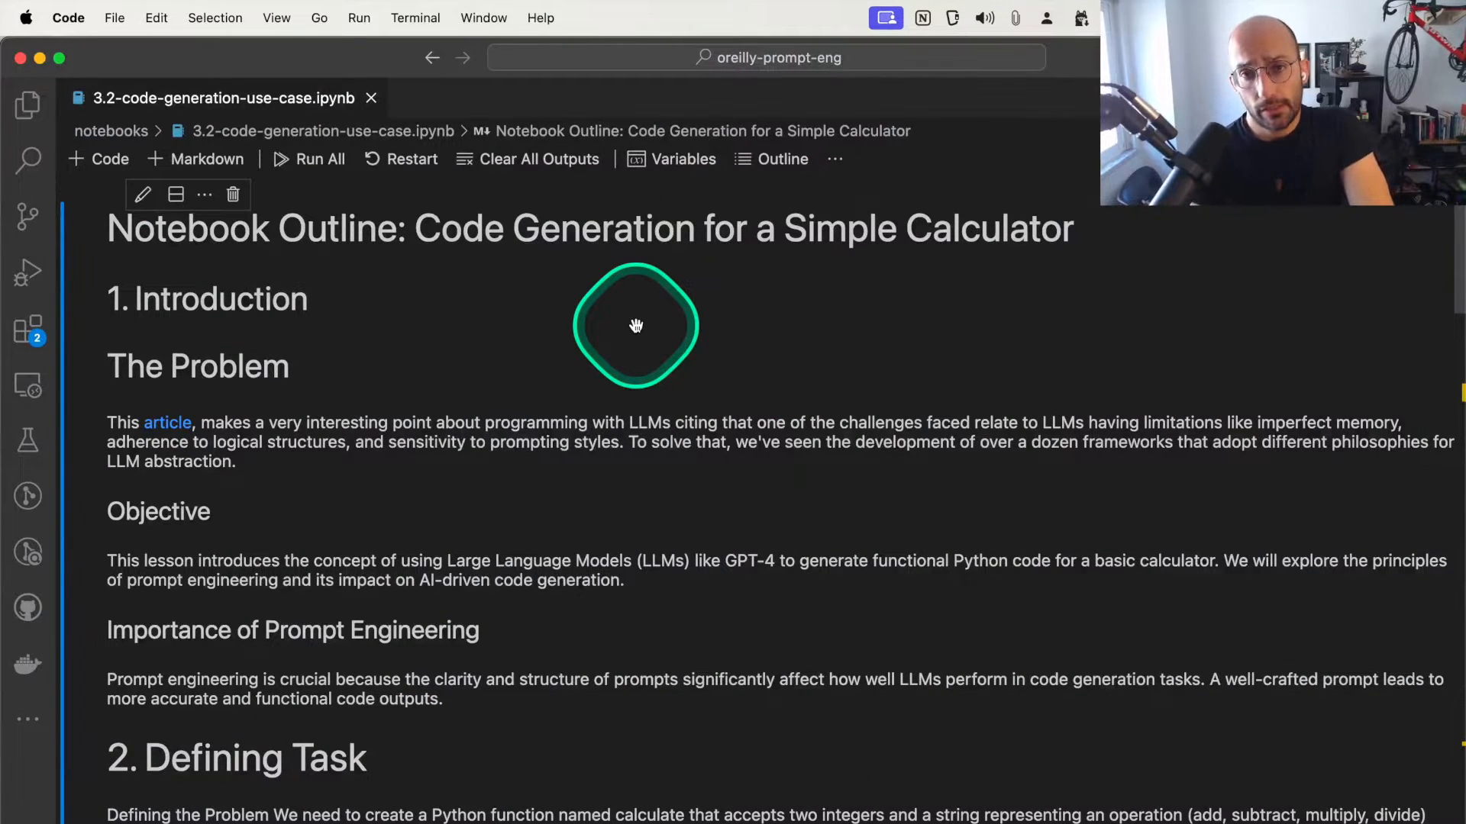
Scroll from the outline down to the '2. Defining Task' section with the calculate examples
scroll("down", 3)
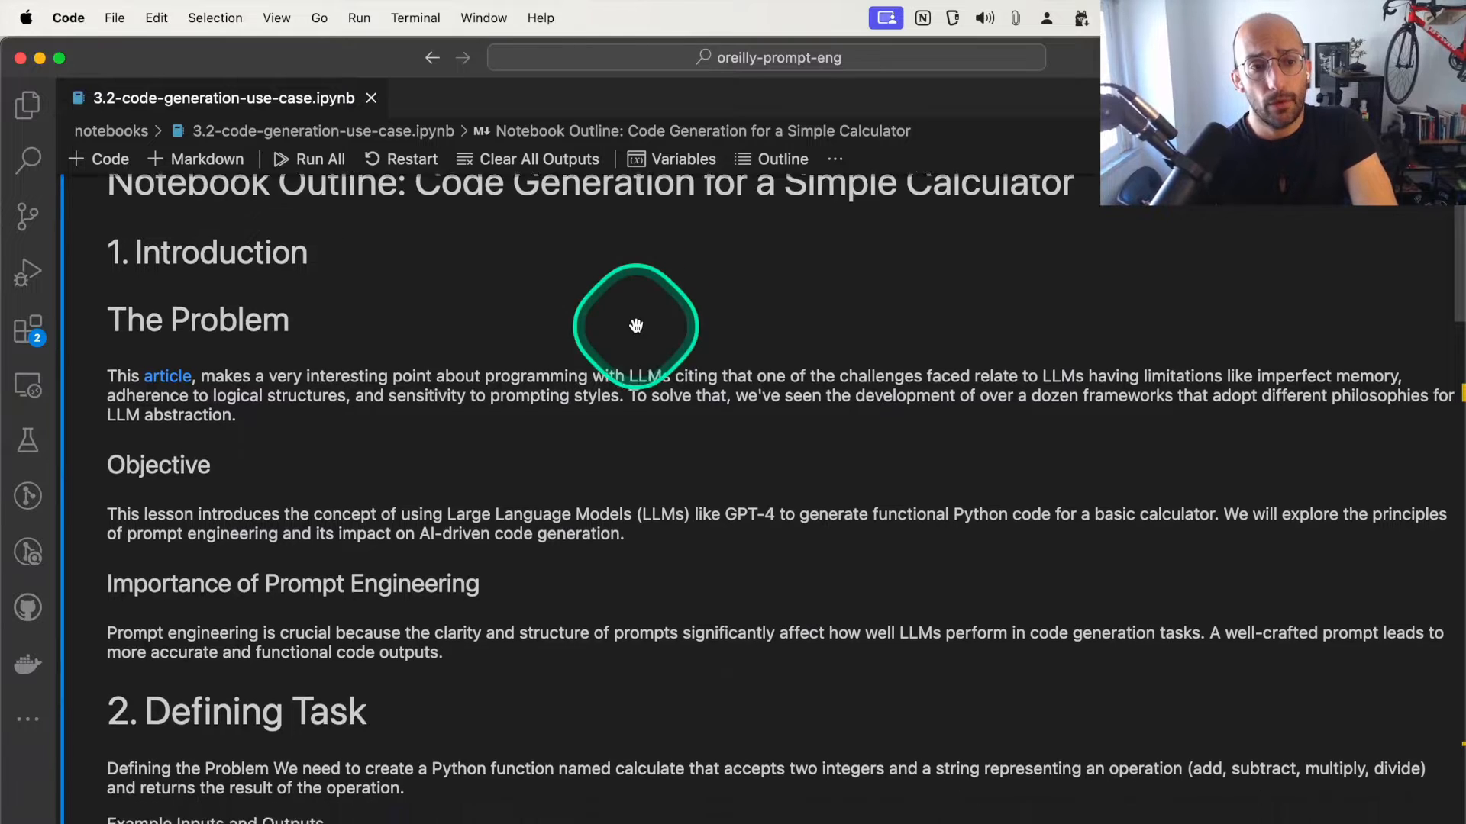
scroll("down", 3)
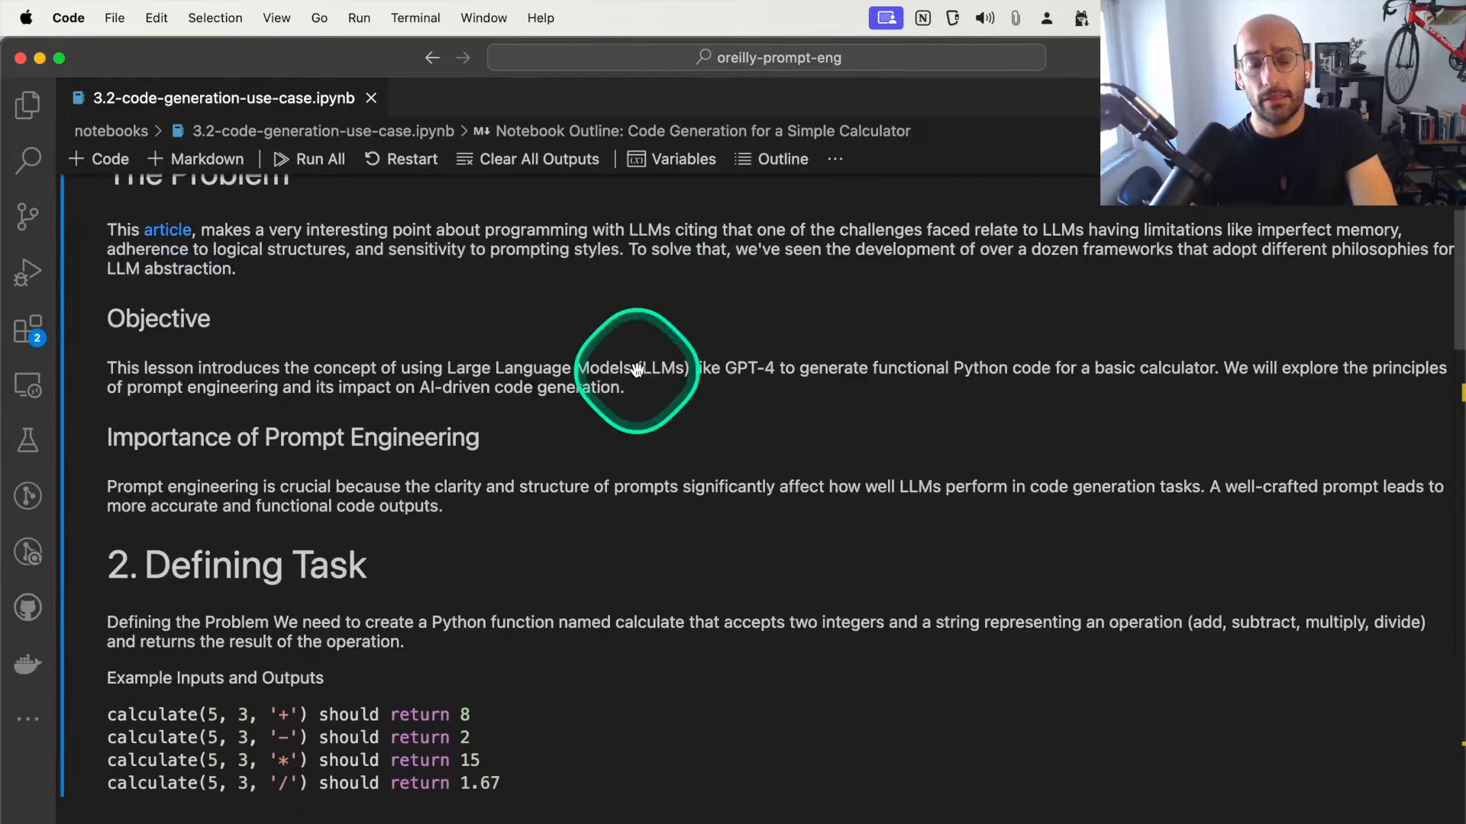
scroll("down", 3)
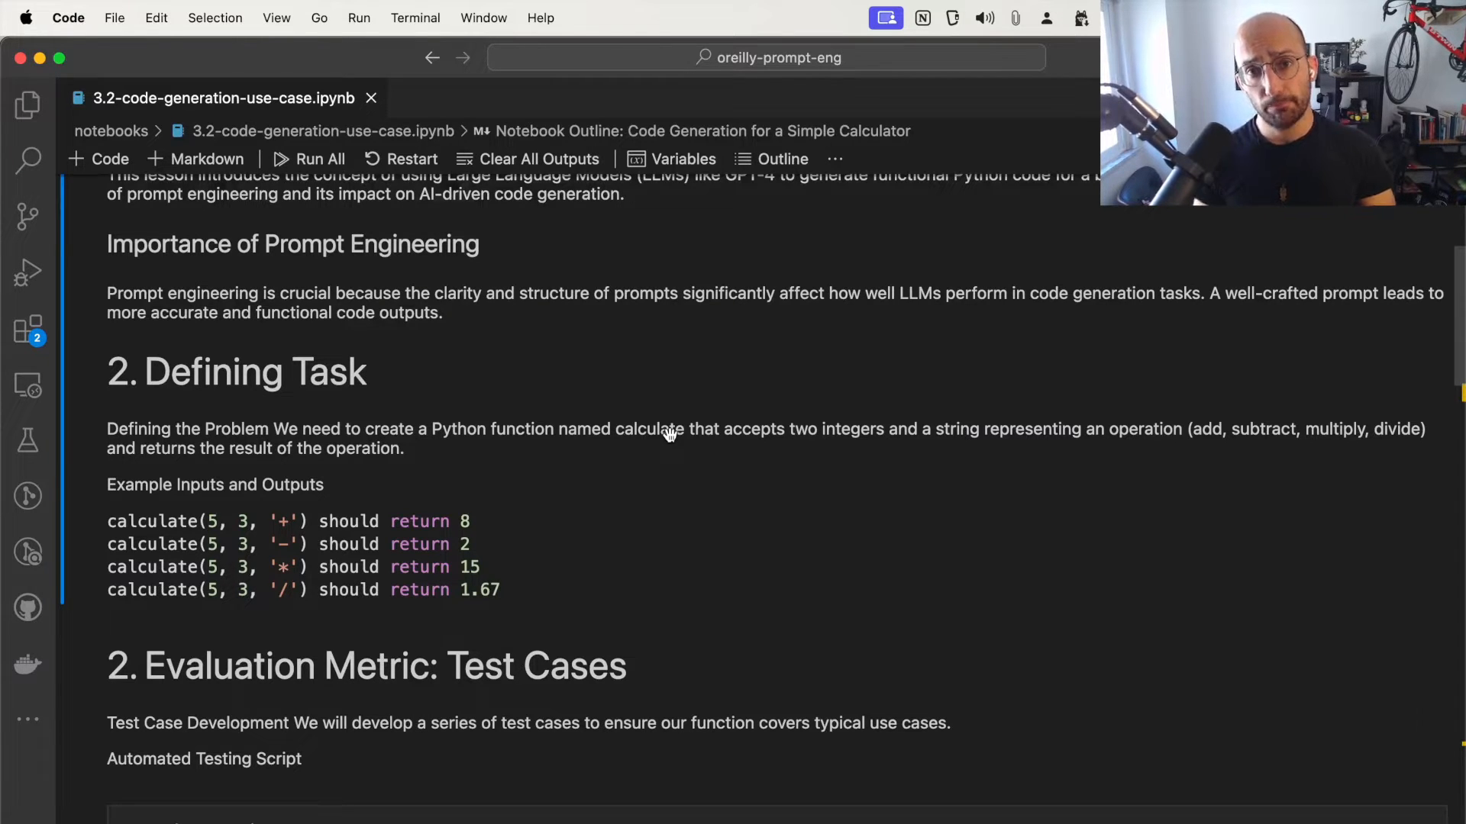
left_click(638, 519)
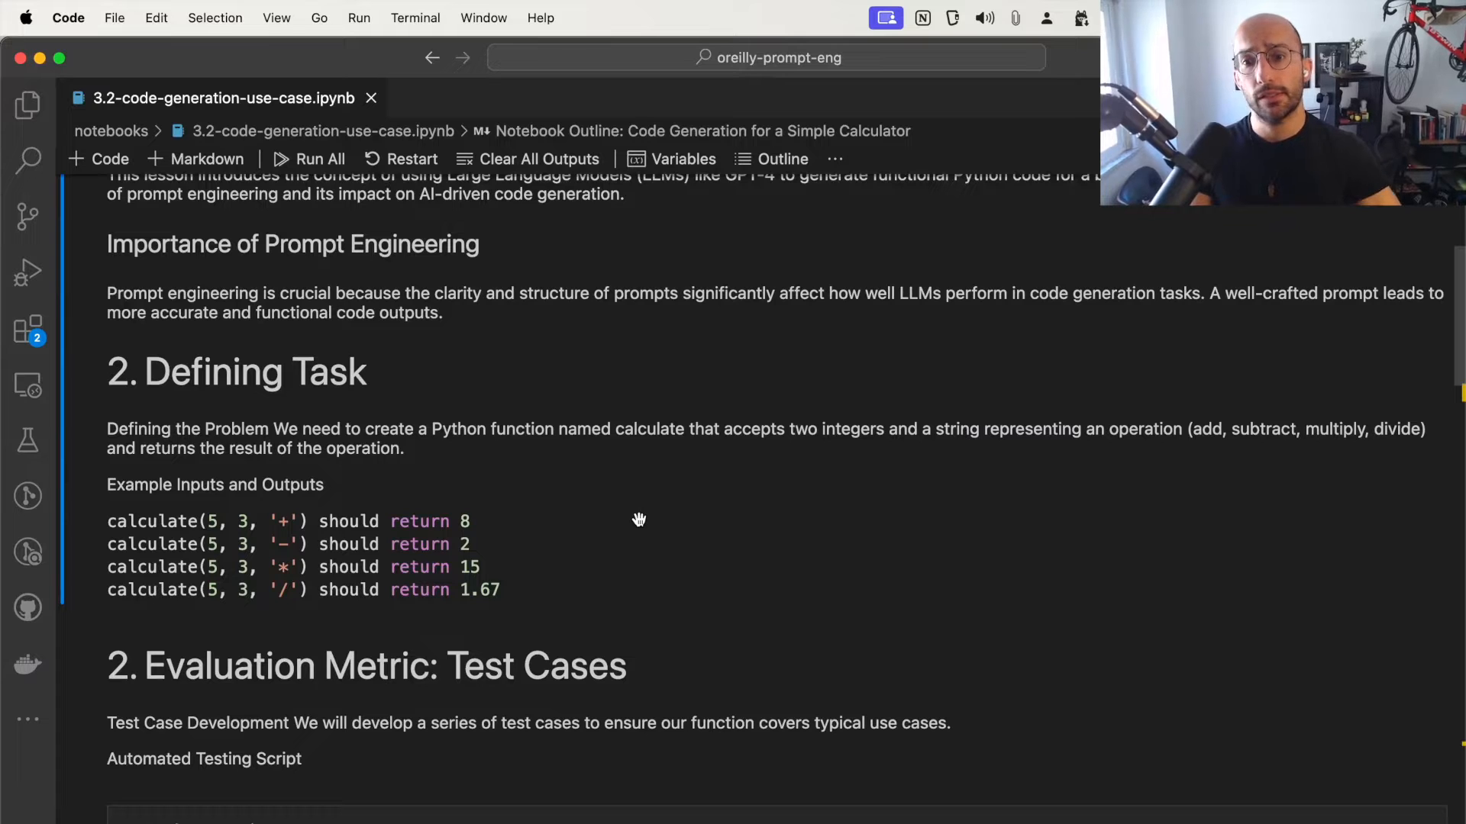
left_click(710, 524)
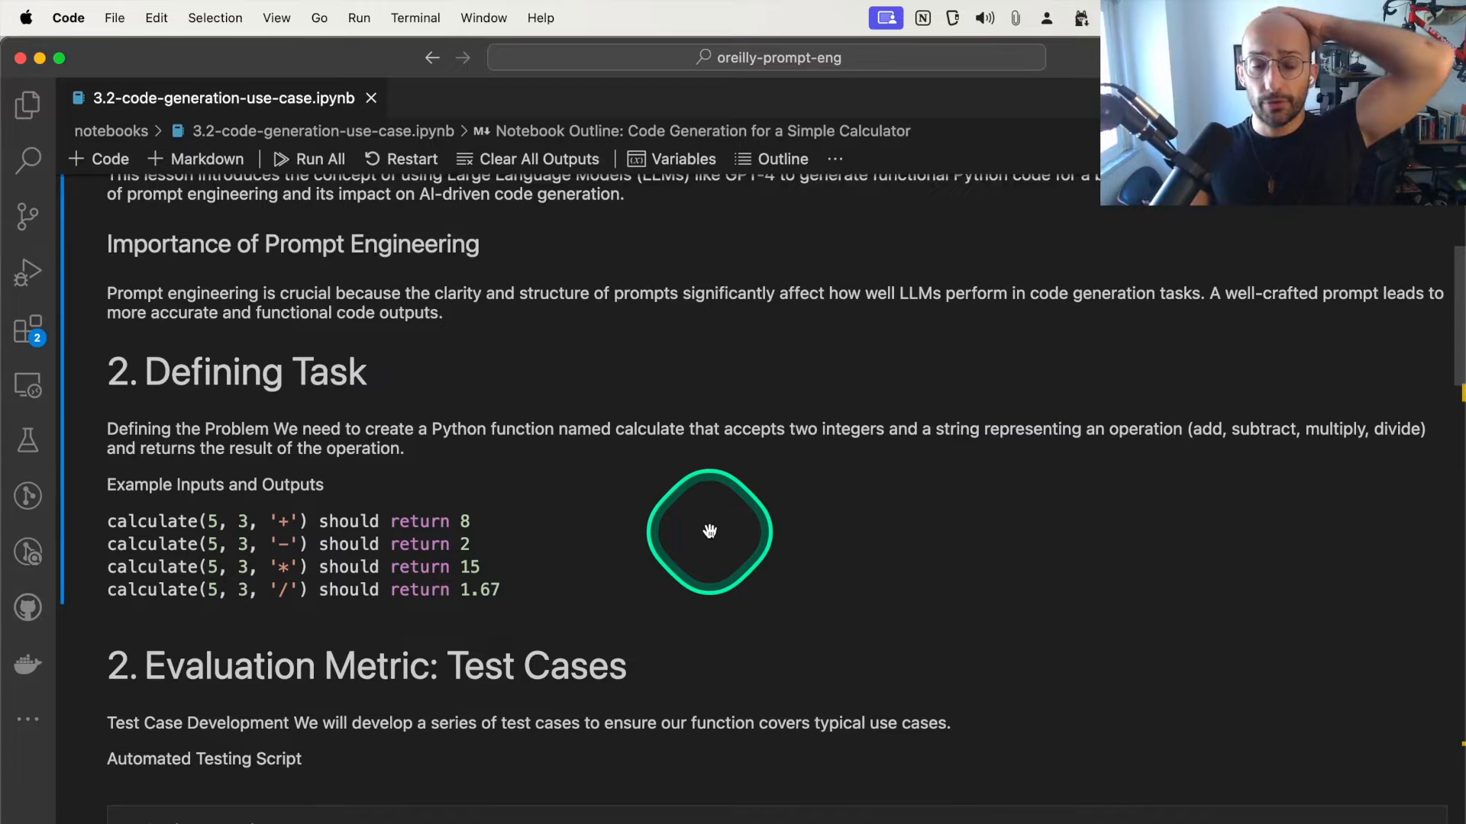
Scroll to the Test Cases section and focus the TestCalculator unittest cell's assertEqual lines
scroll("down", 3)
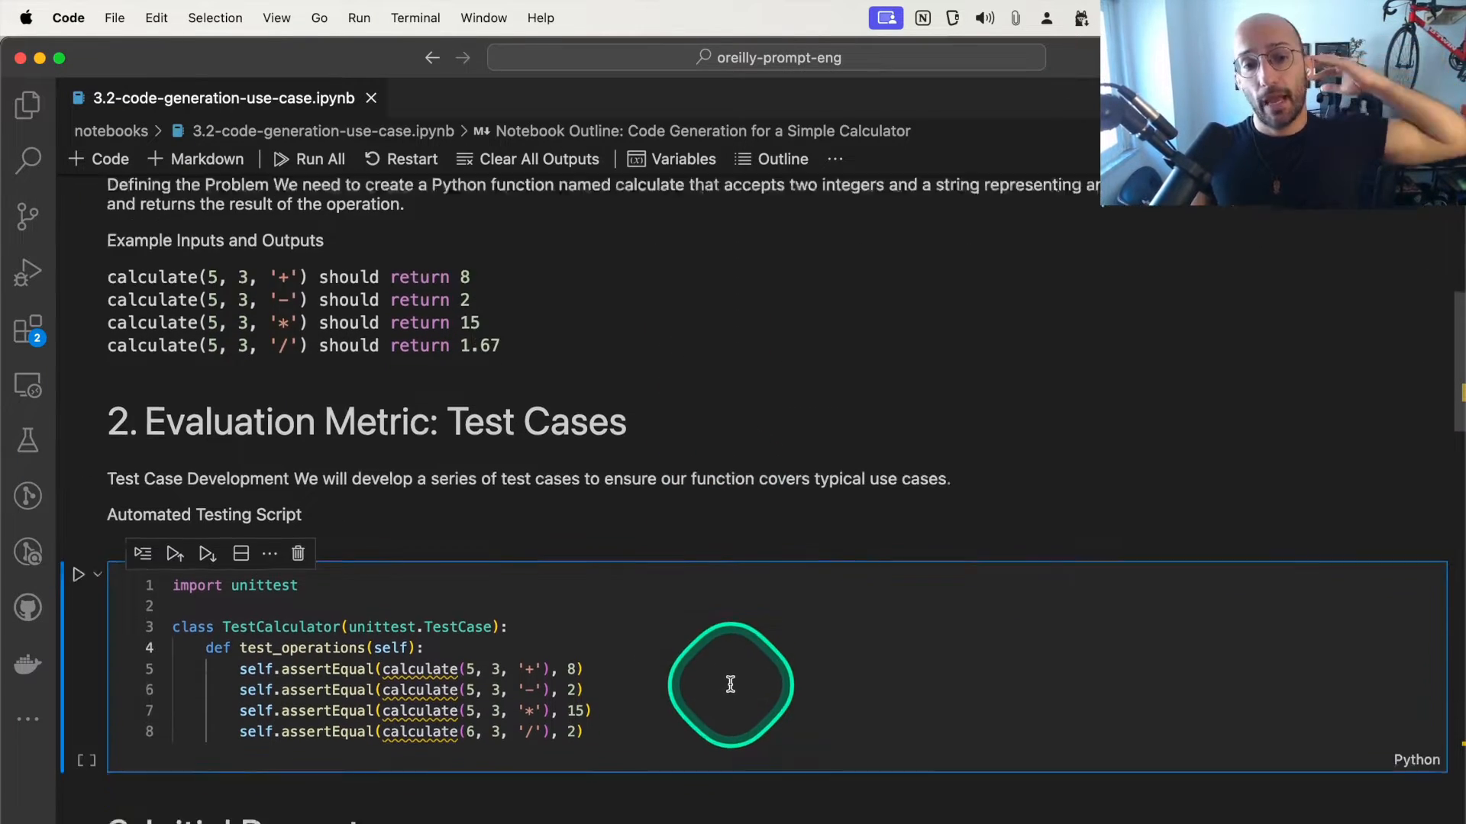
scroll("down", 3)
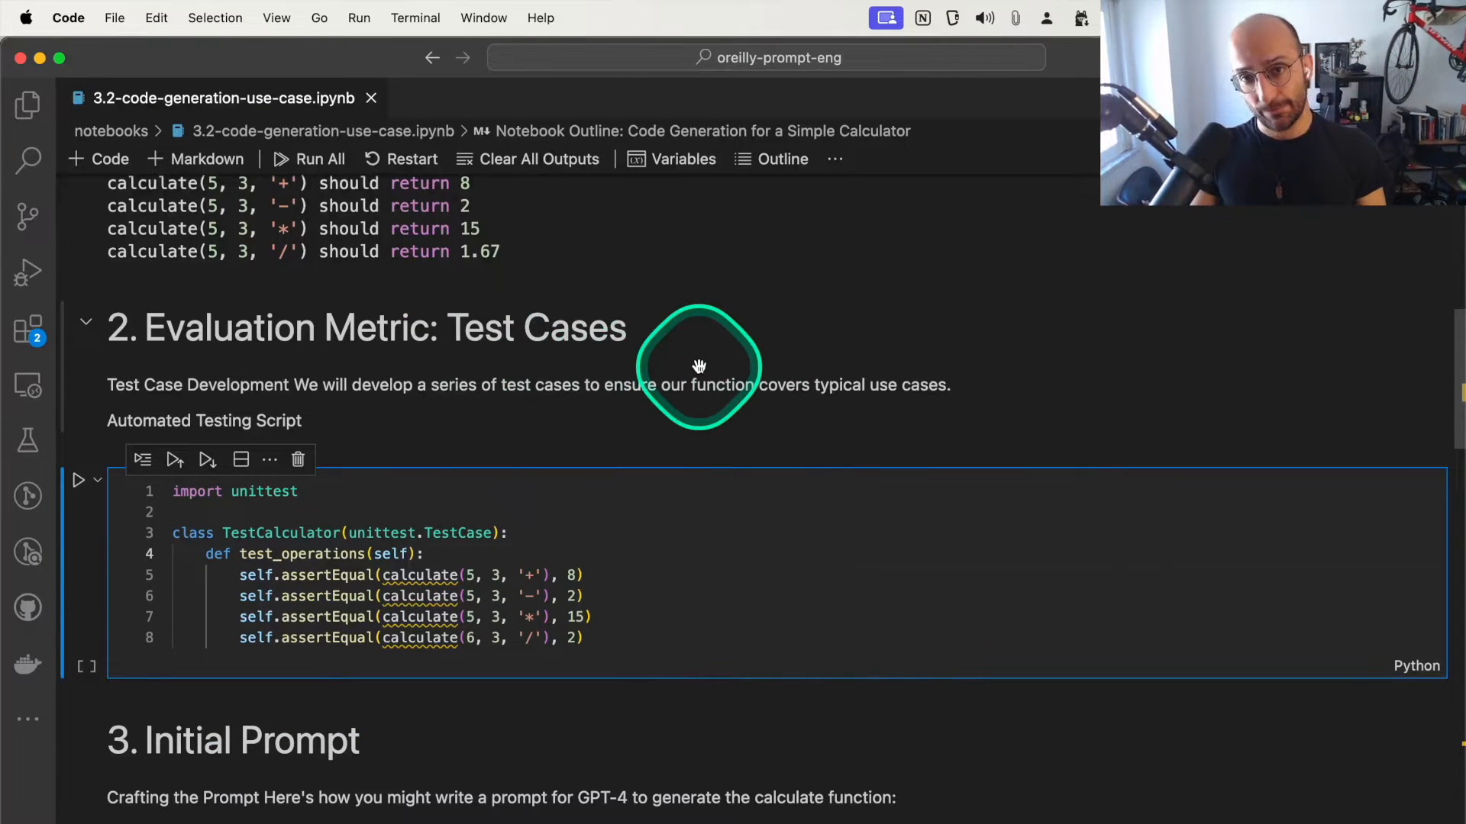
mouse_move(698, 365)
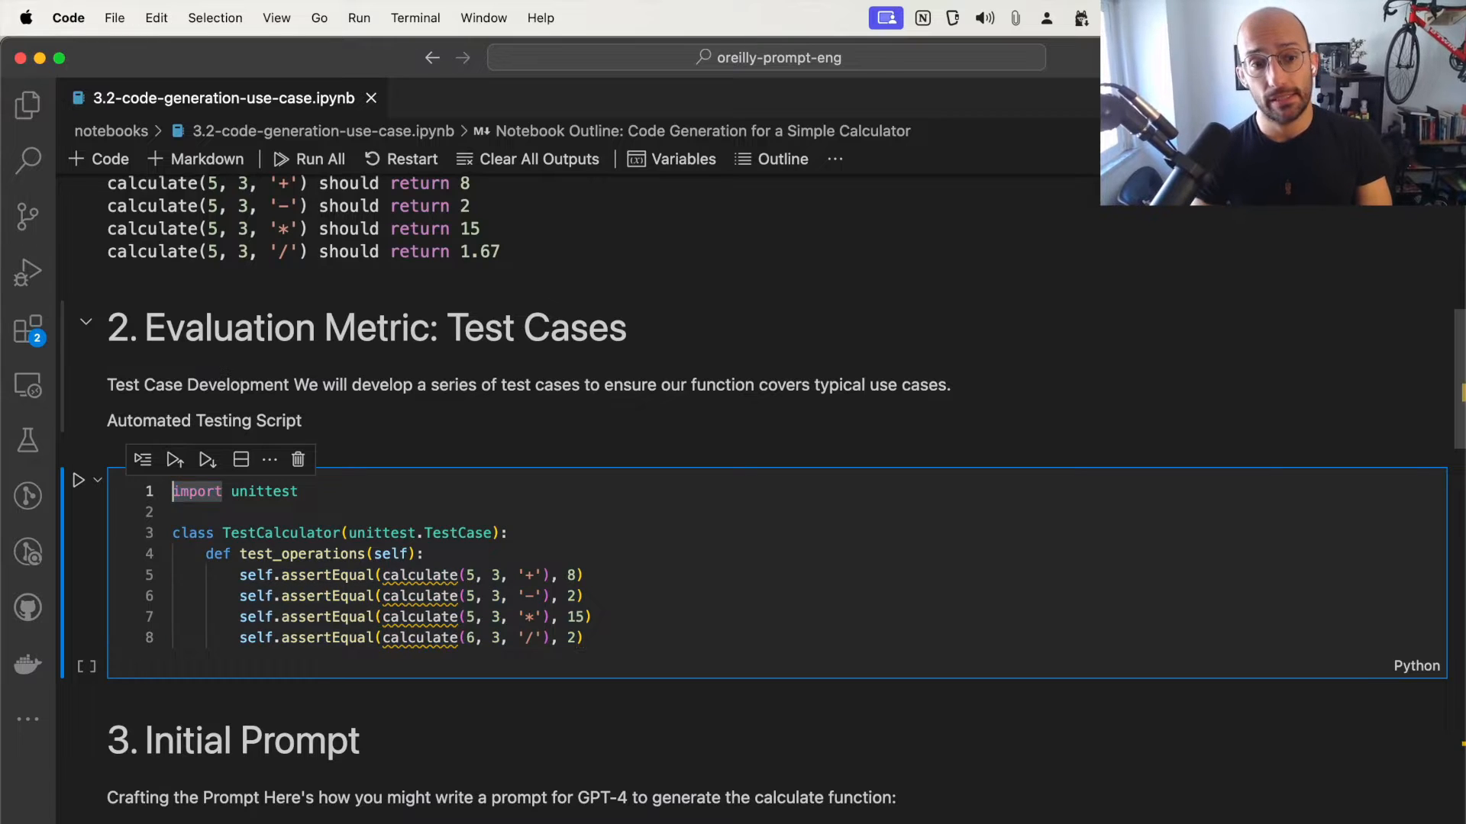
left_click(580, 638)
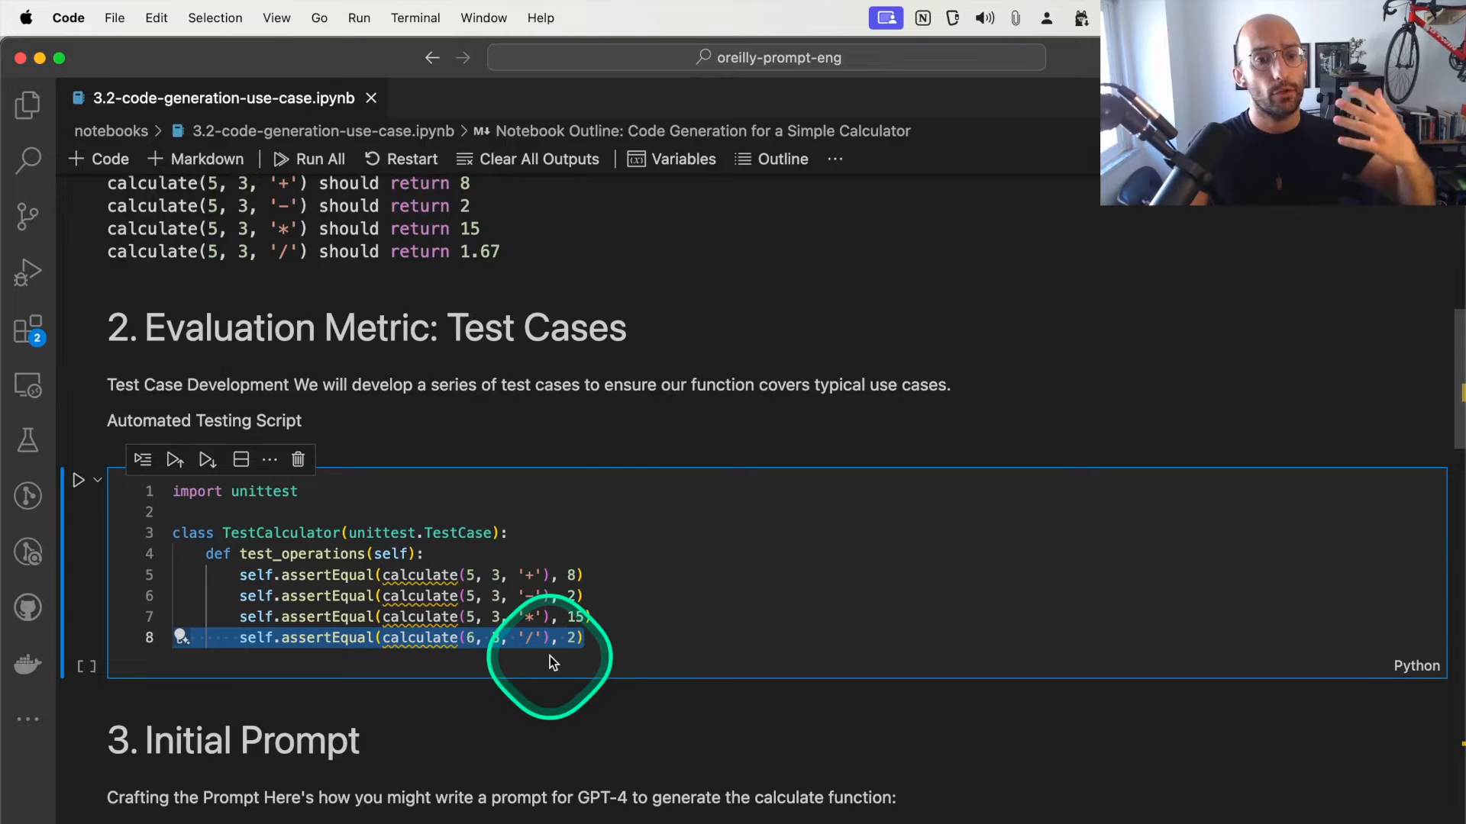
mouse_move(542, 616)
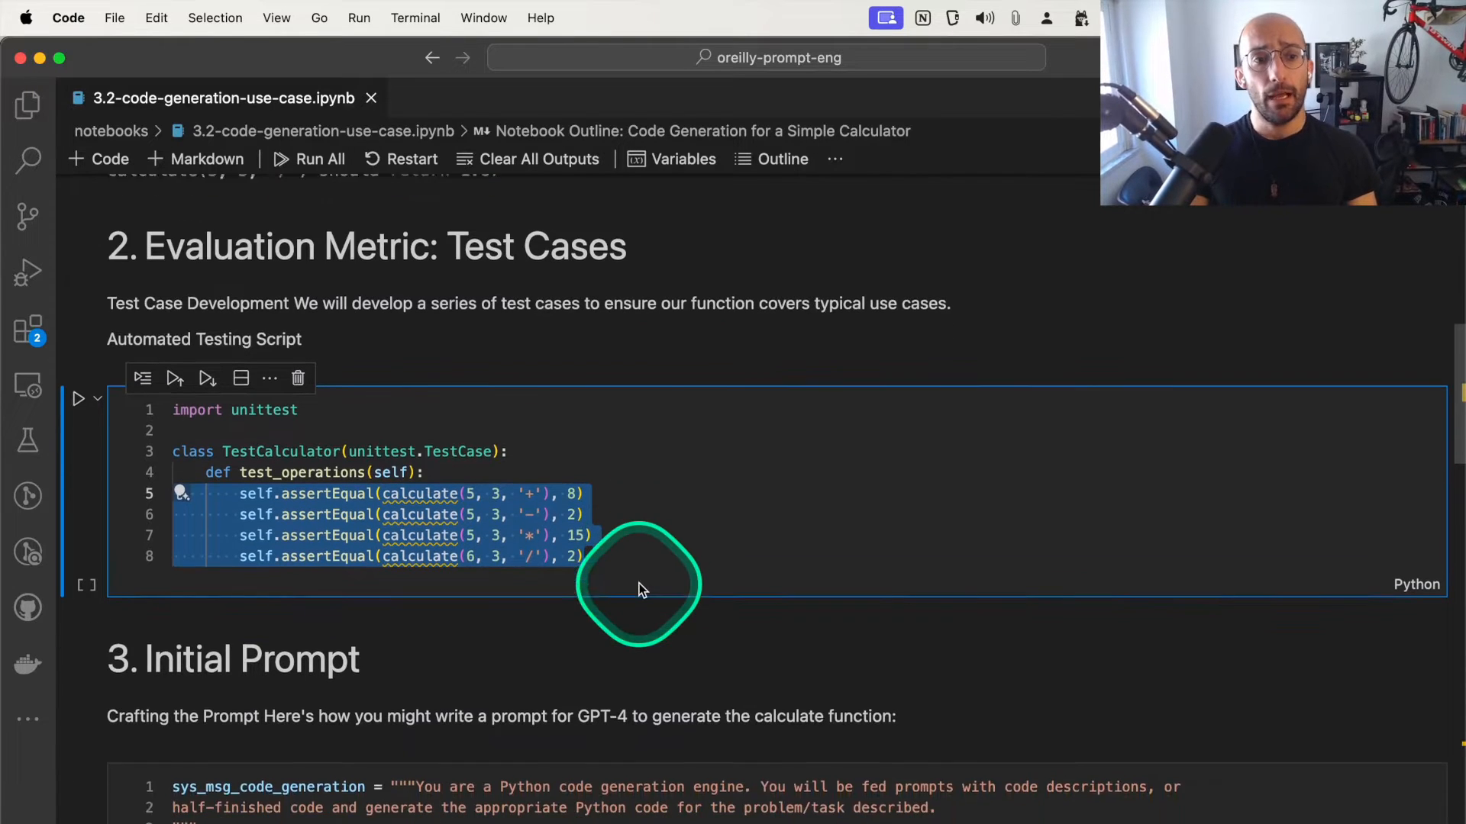
Review the sys_msg_code_generation and prompt_generate_code strings in the Initial Prompt cell
scroll("down", 3)
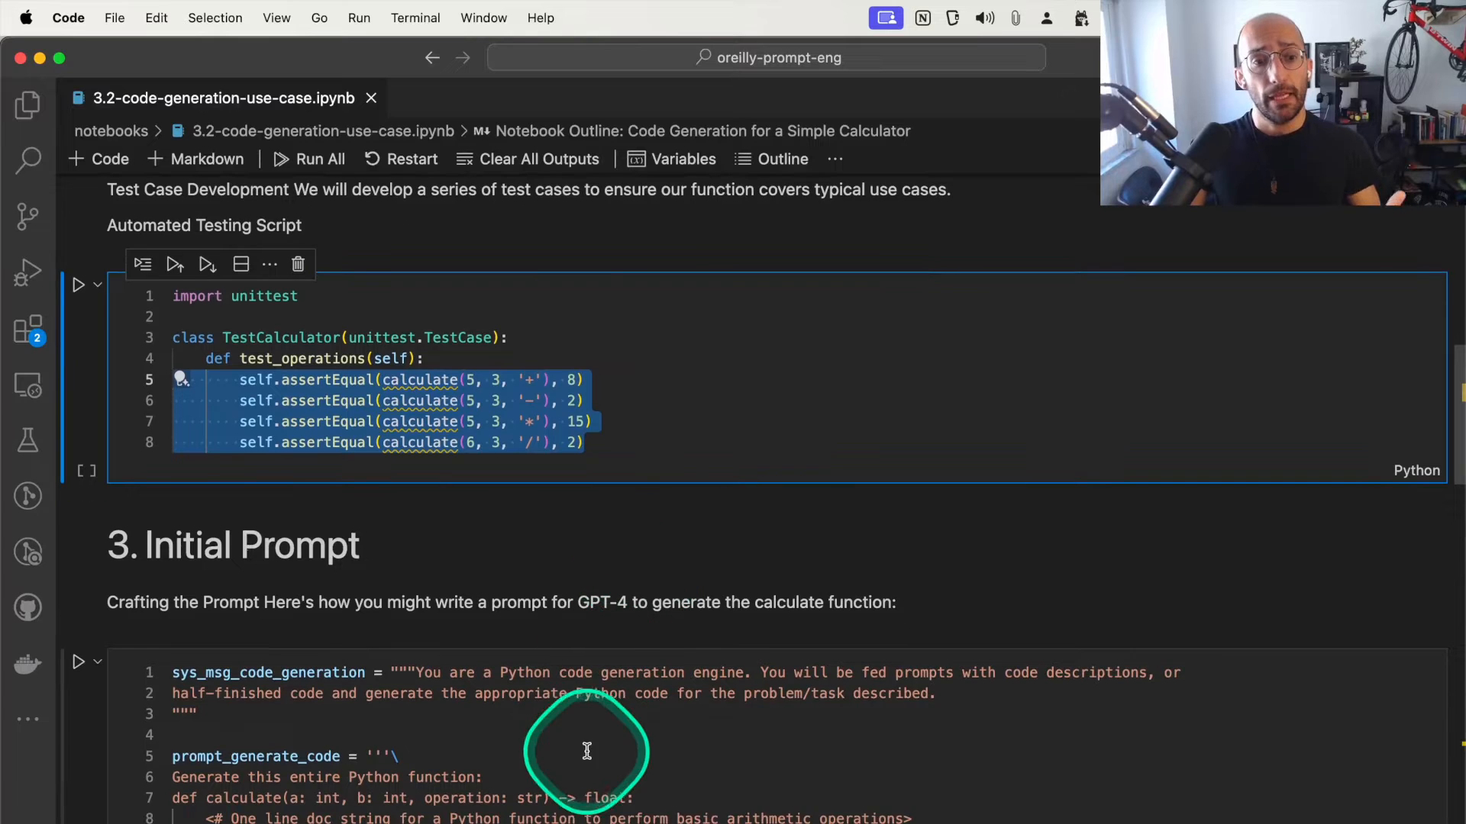
scroll("down", 3)
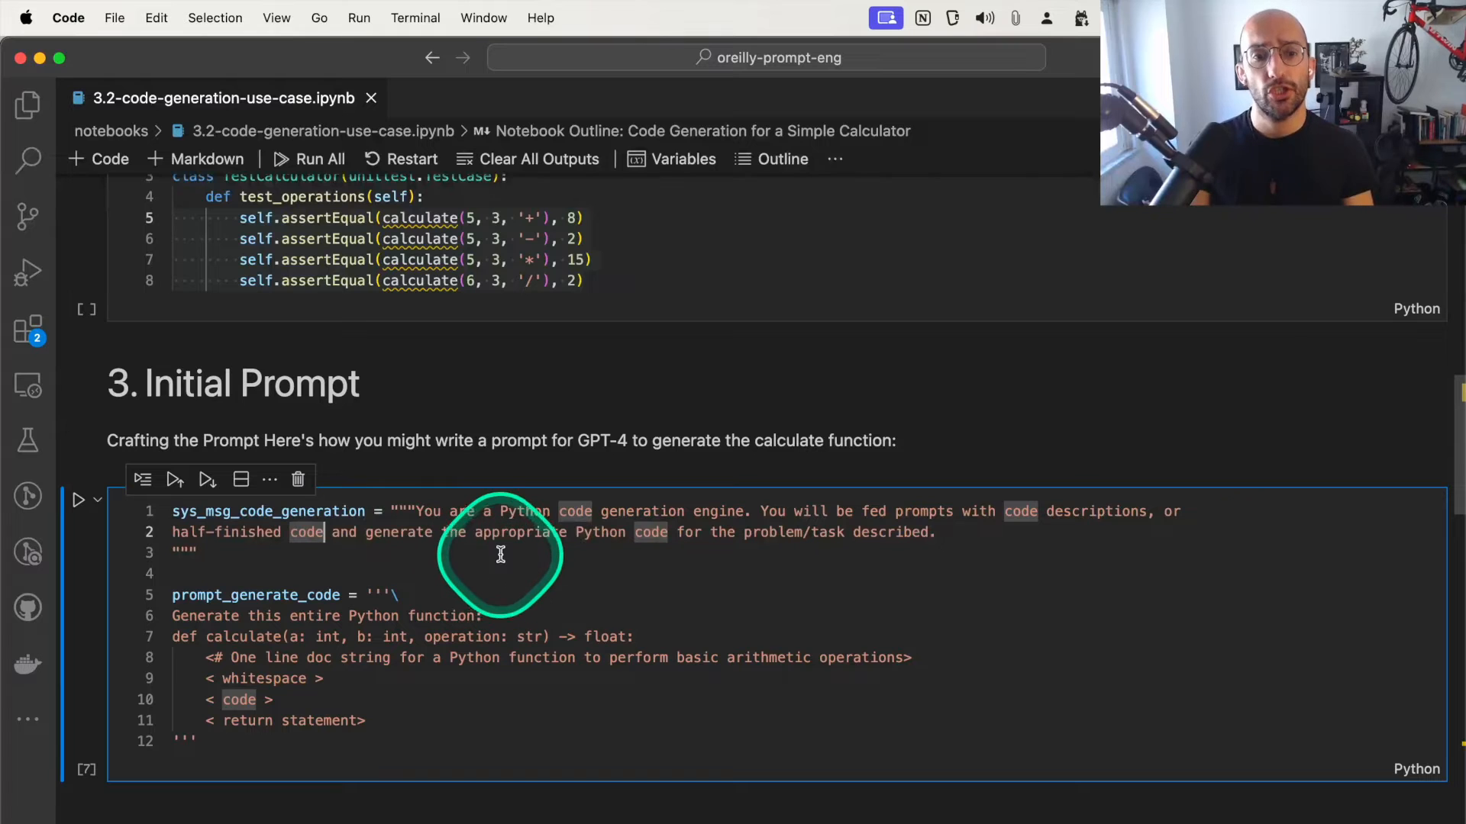
mouse_move(655, 551)
type(" >")
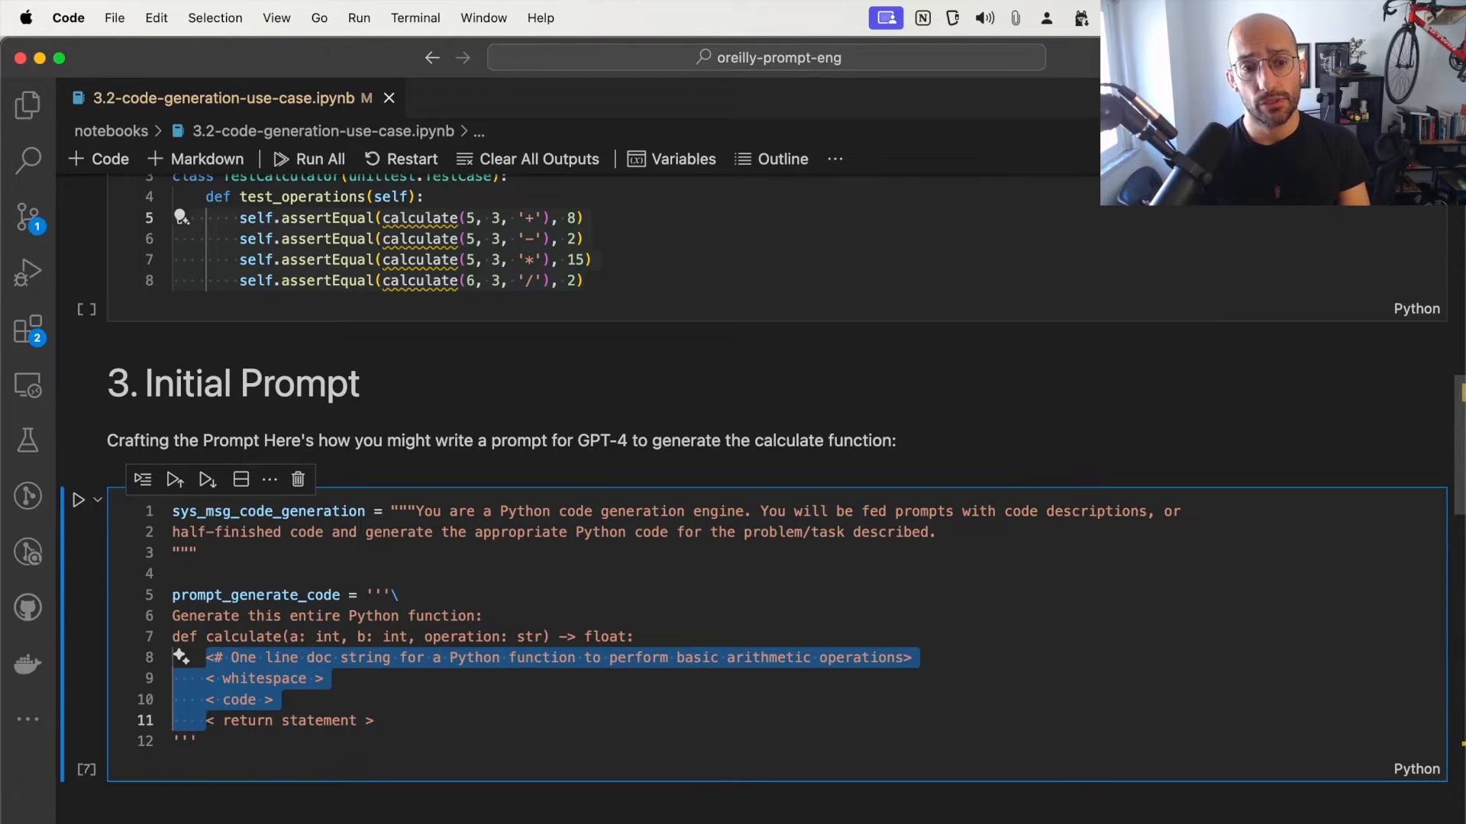
left_click(375, 657)
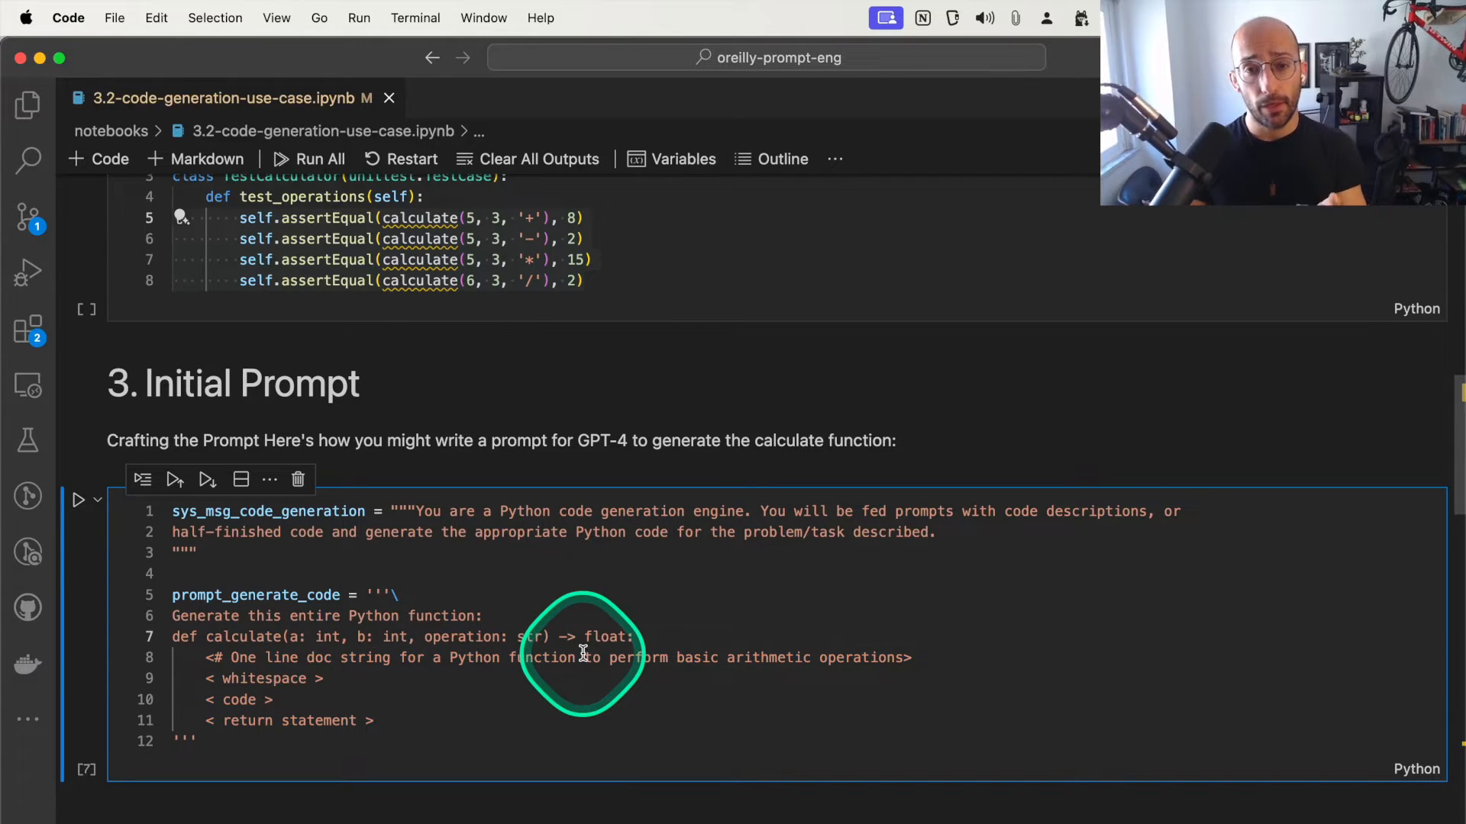
mouse_move(569, 637)
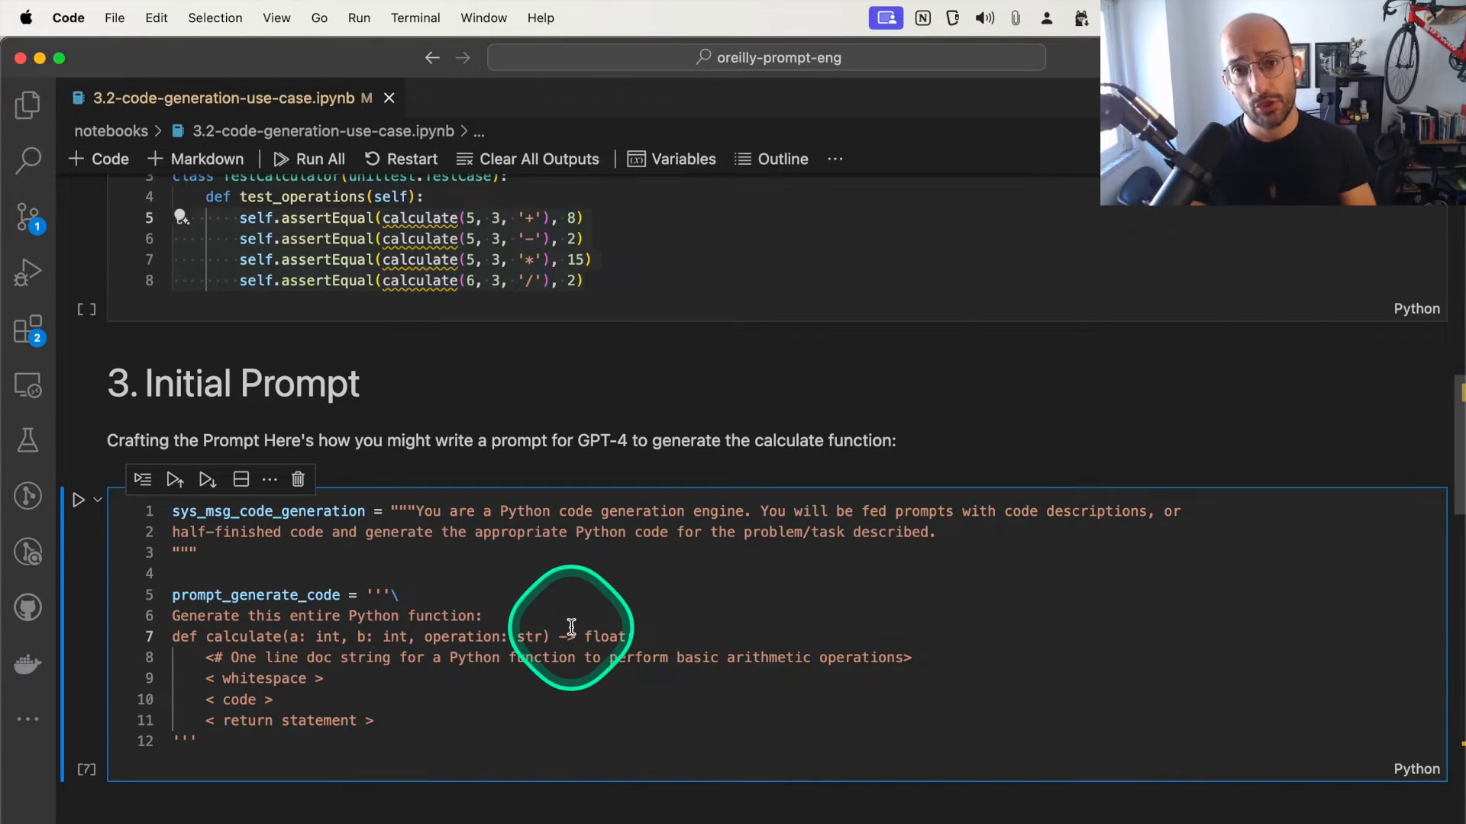
mouse_move(577, 604)
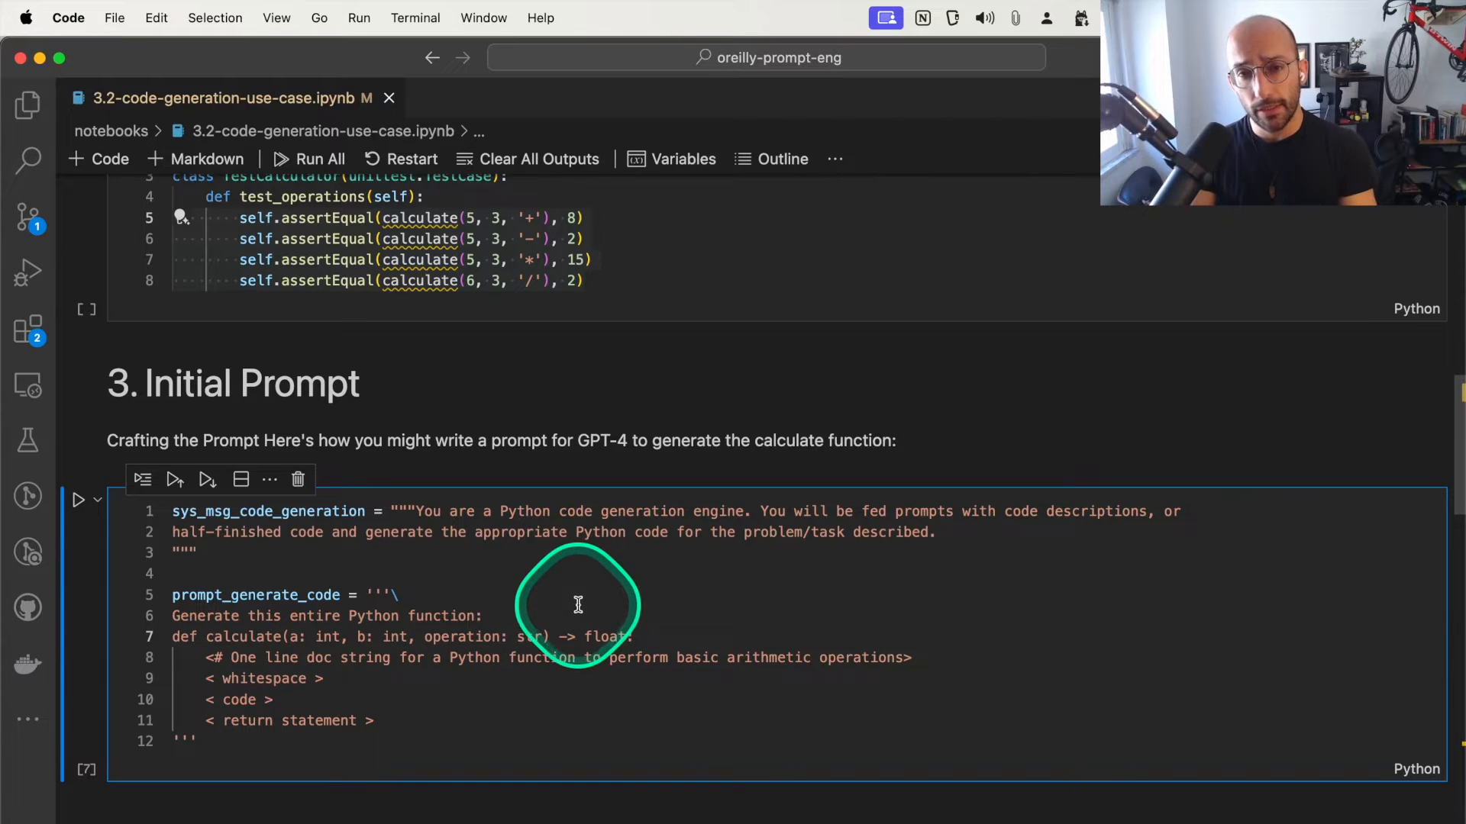
mouse_move(679, 713)
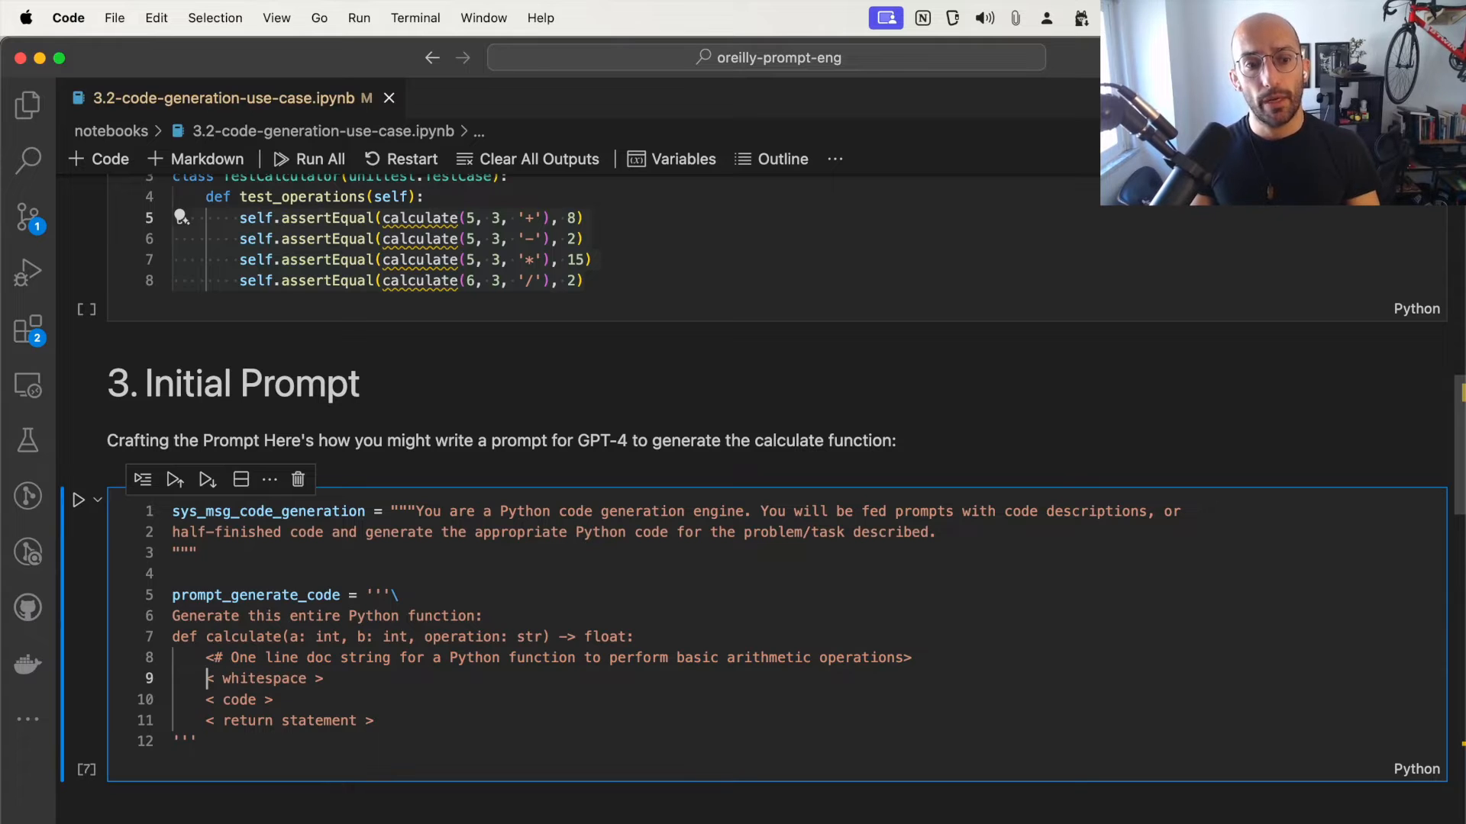
double_click(289, 720)
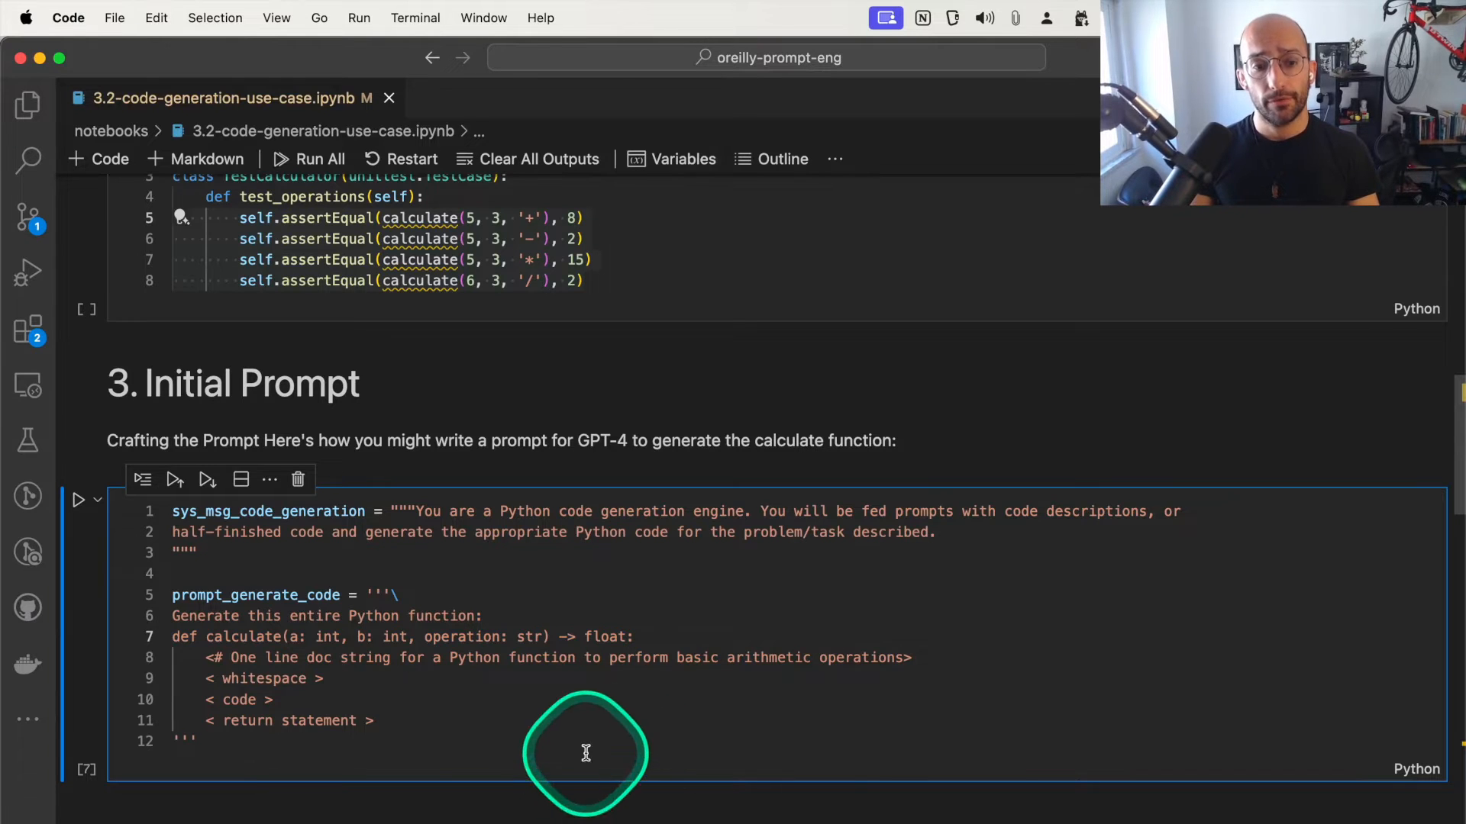
scroll("down", 3)
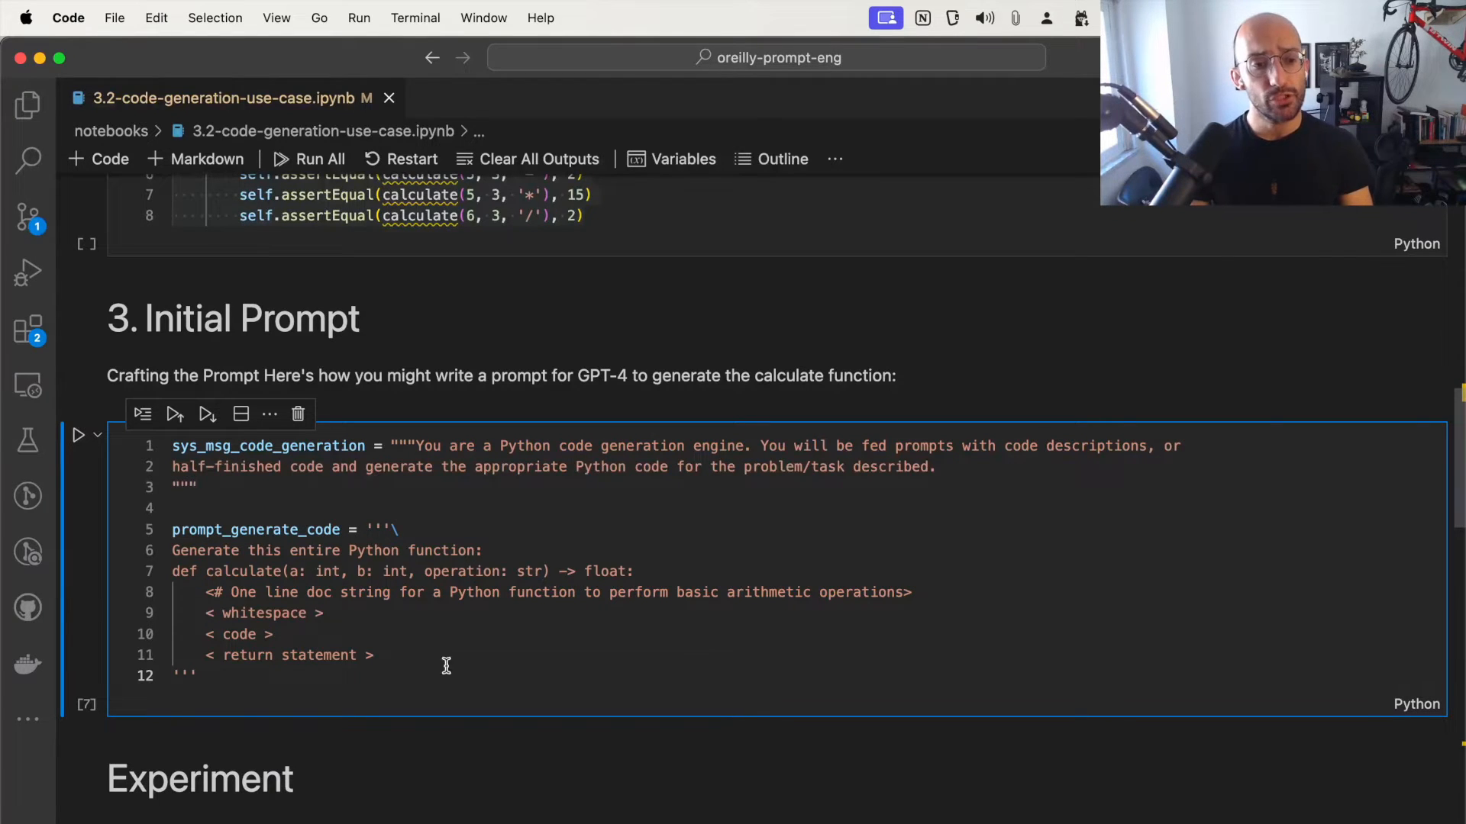
Scroll through the Markdown output showing the generated calculate function
scroll("down", 3)
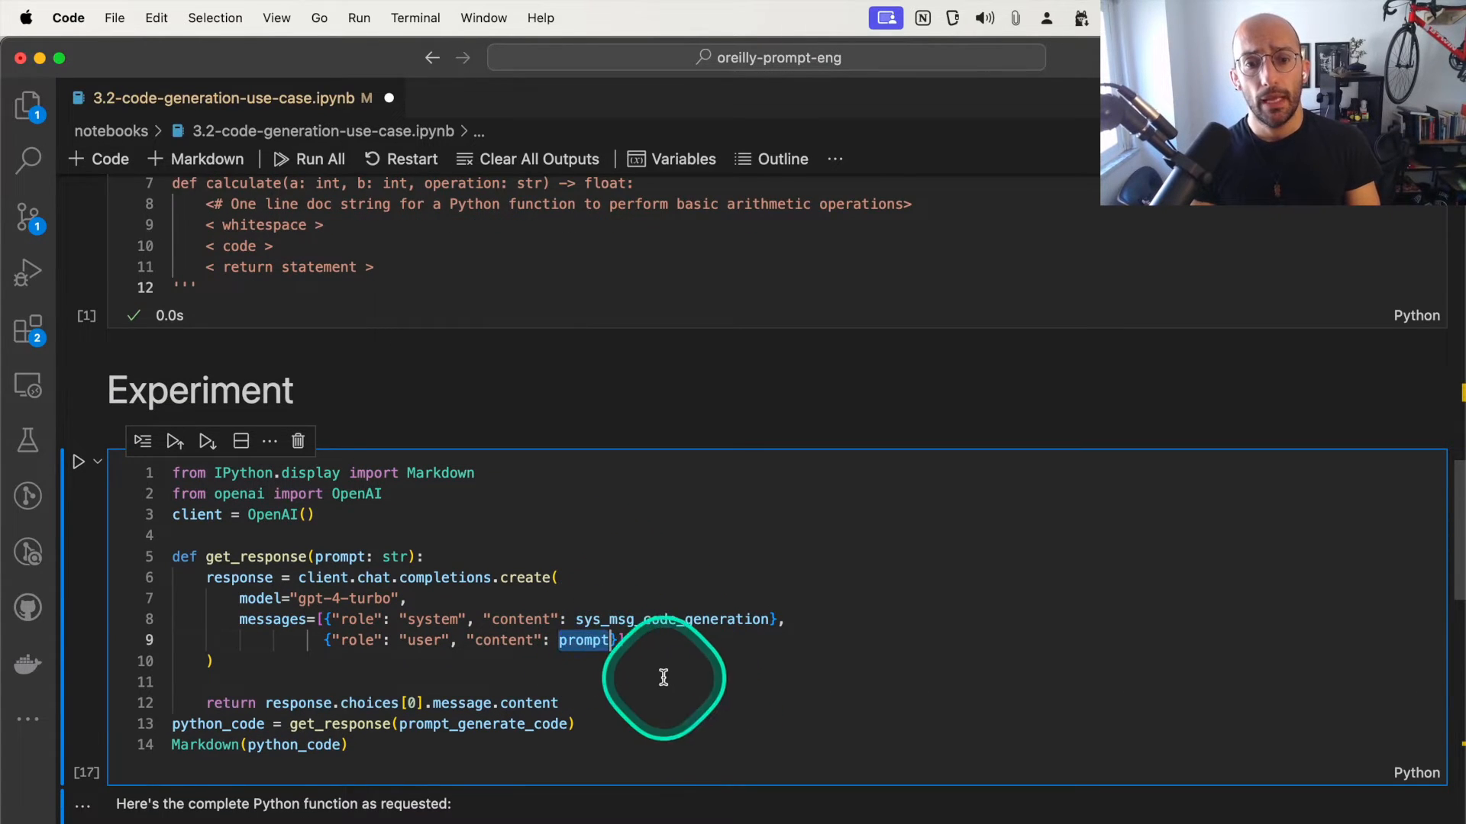
scroll("down", 3)
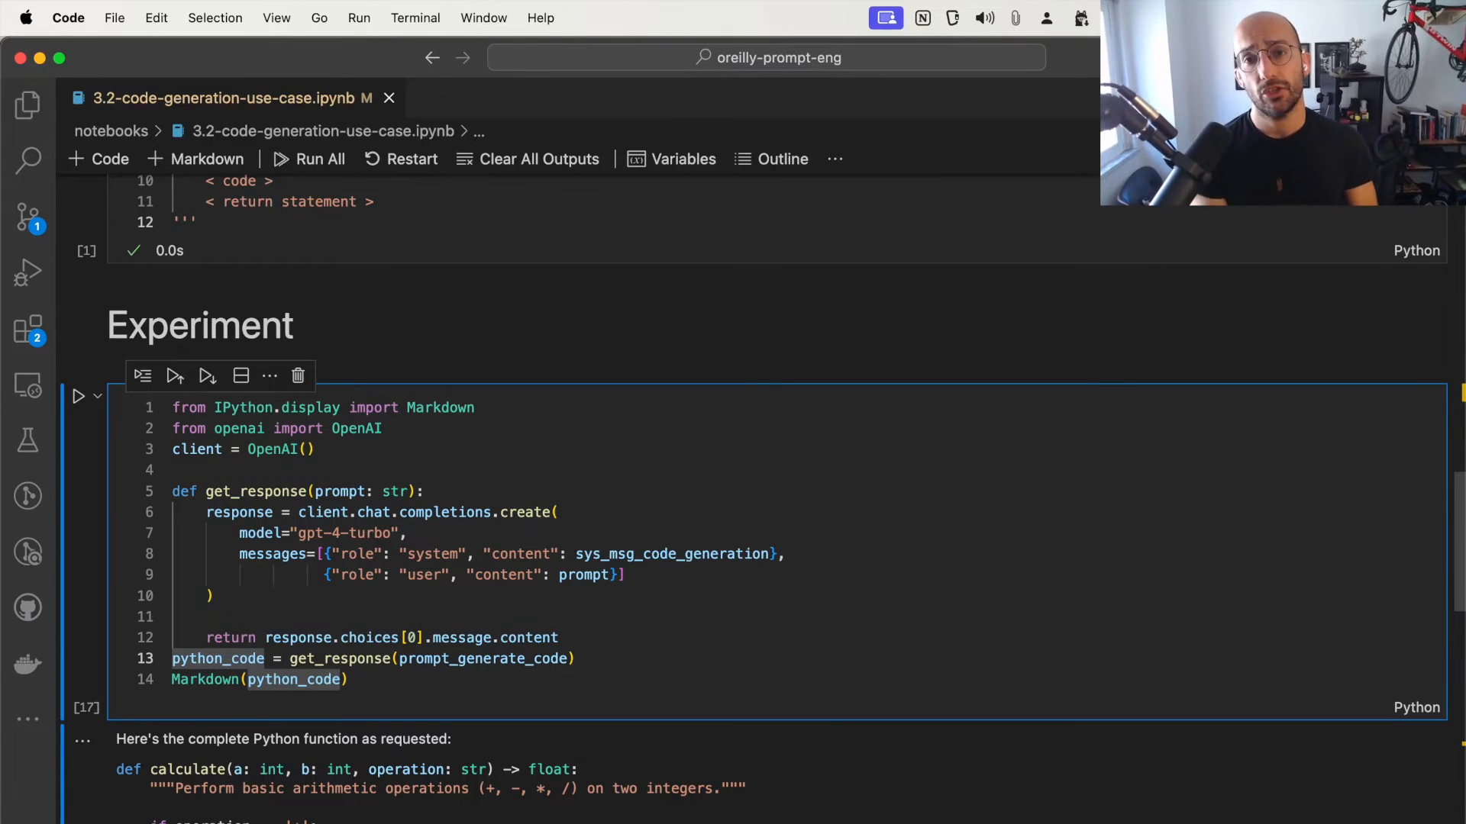
scroll("down", 3)
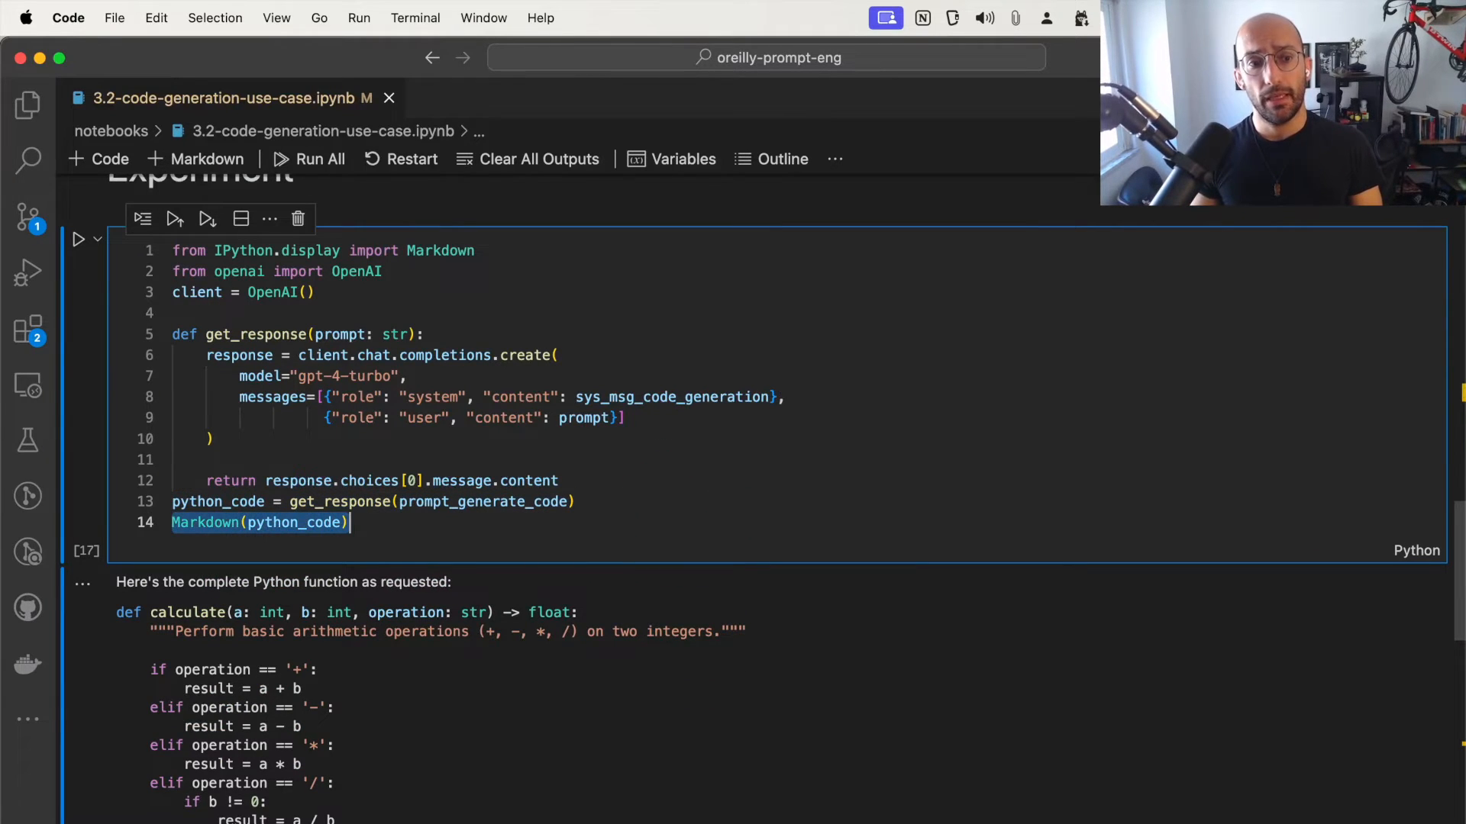
scroll("down", 3)
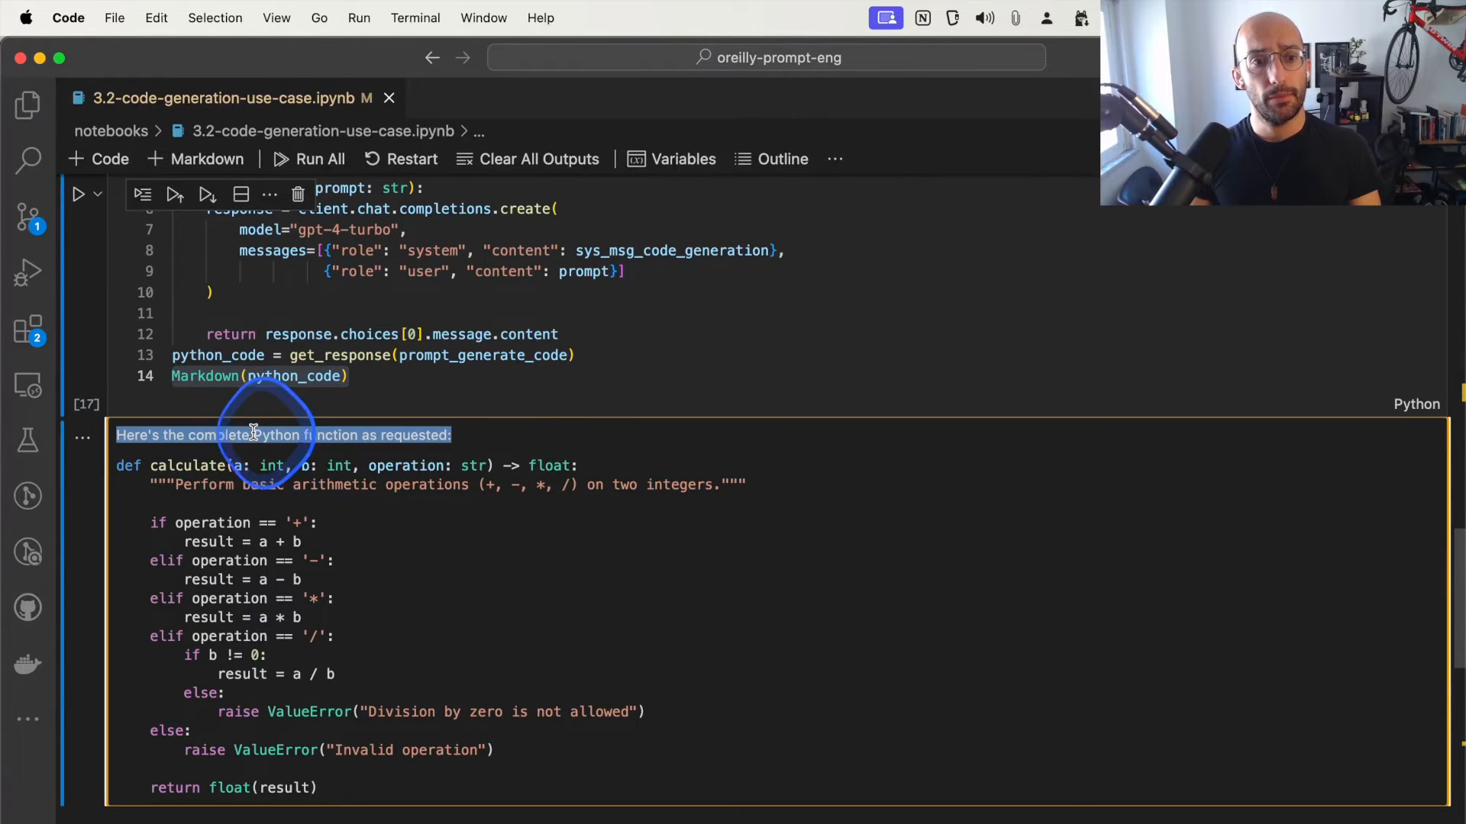
scroll("down", 3)
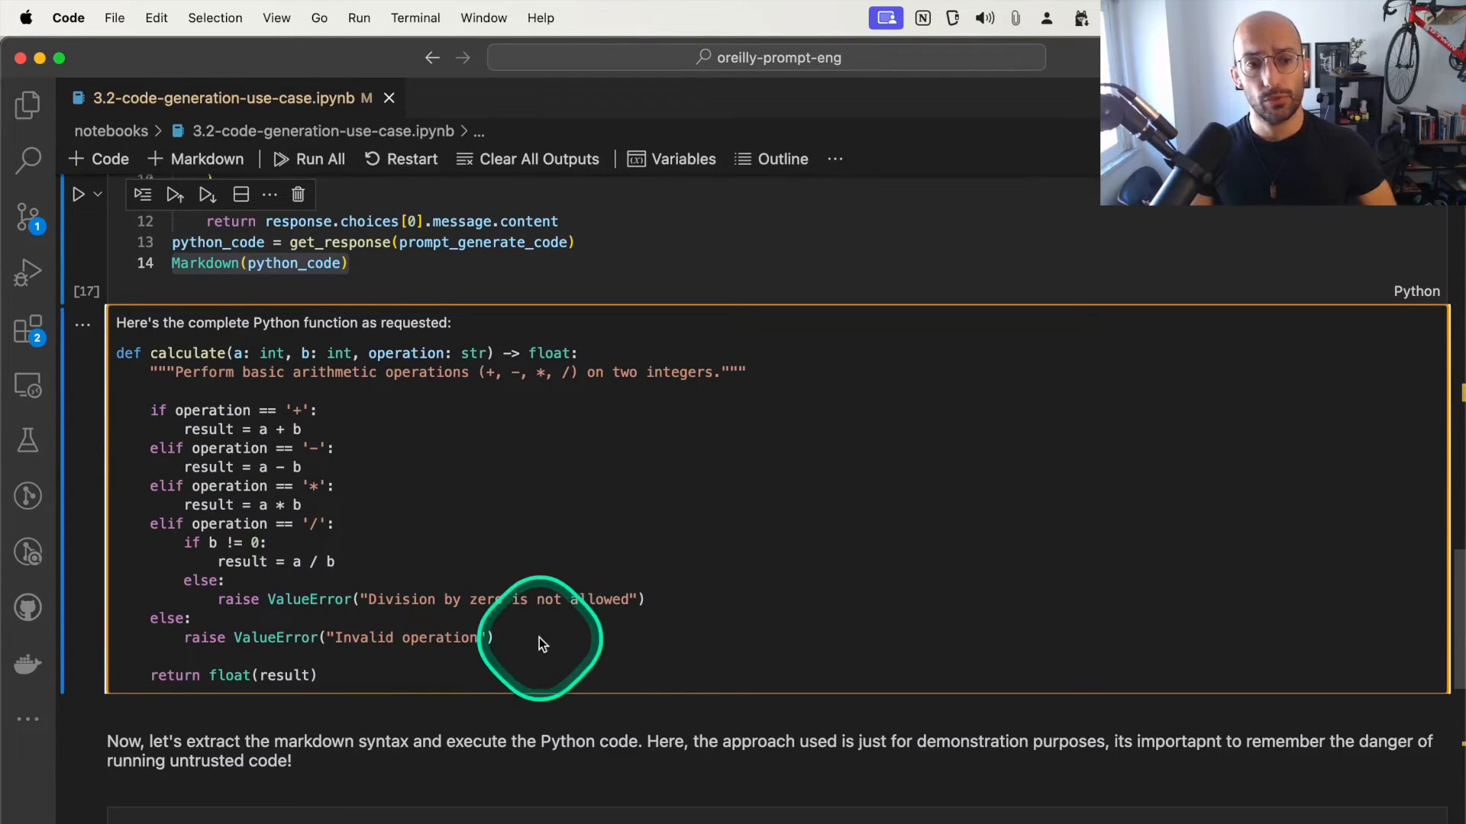
scroll("down", 3)
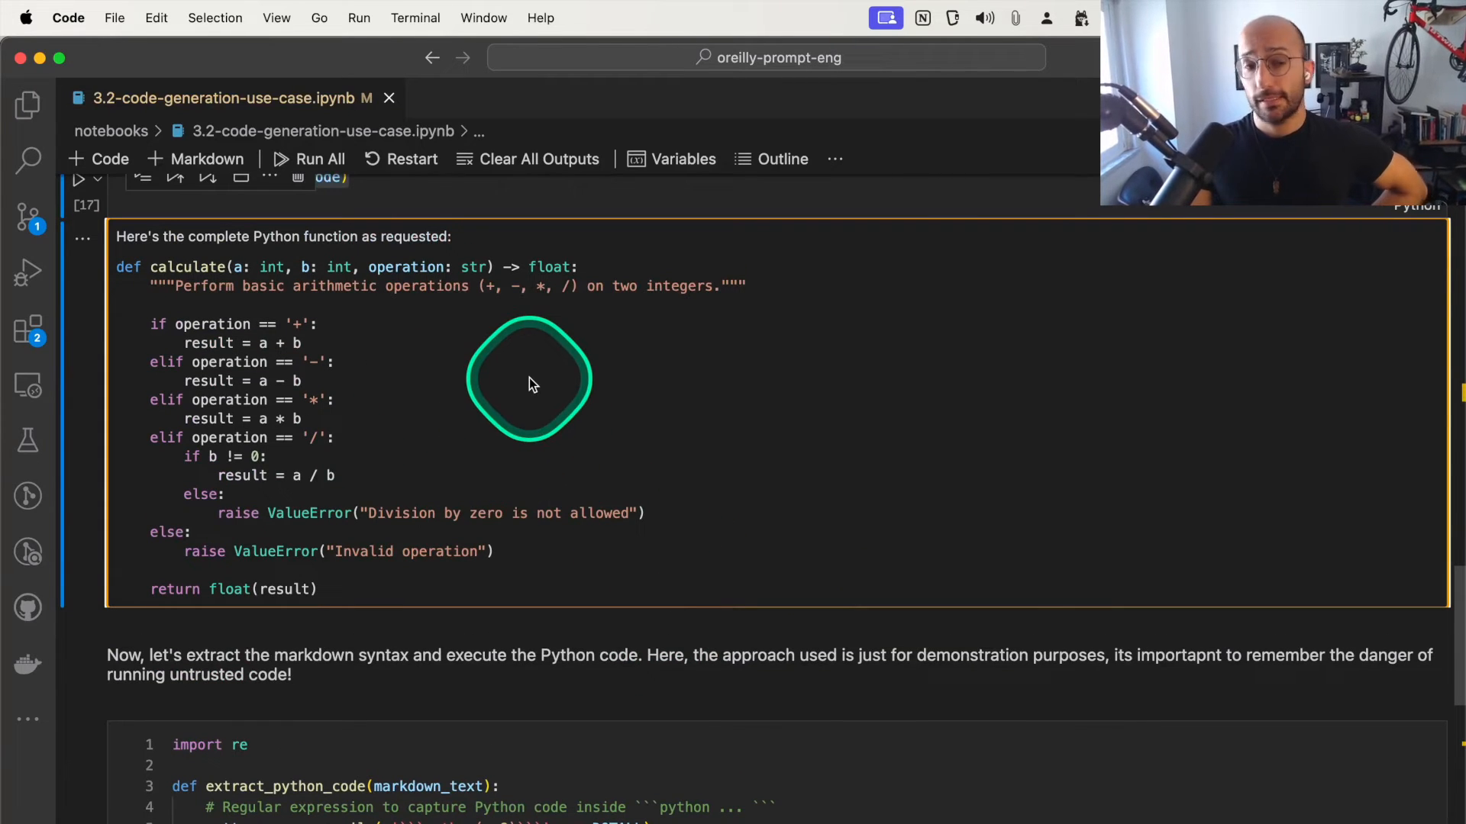
scroll("up", 3)
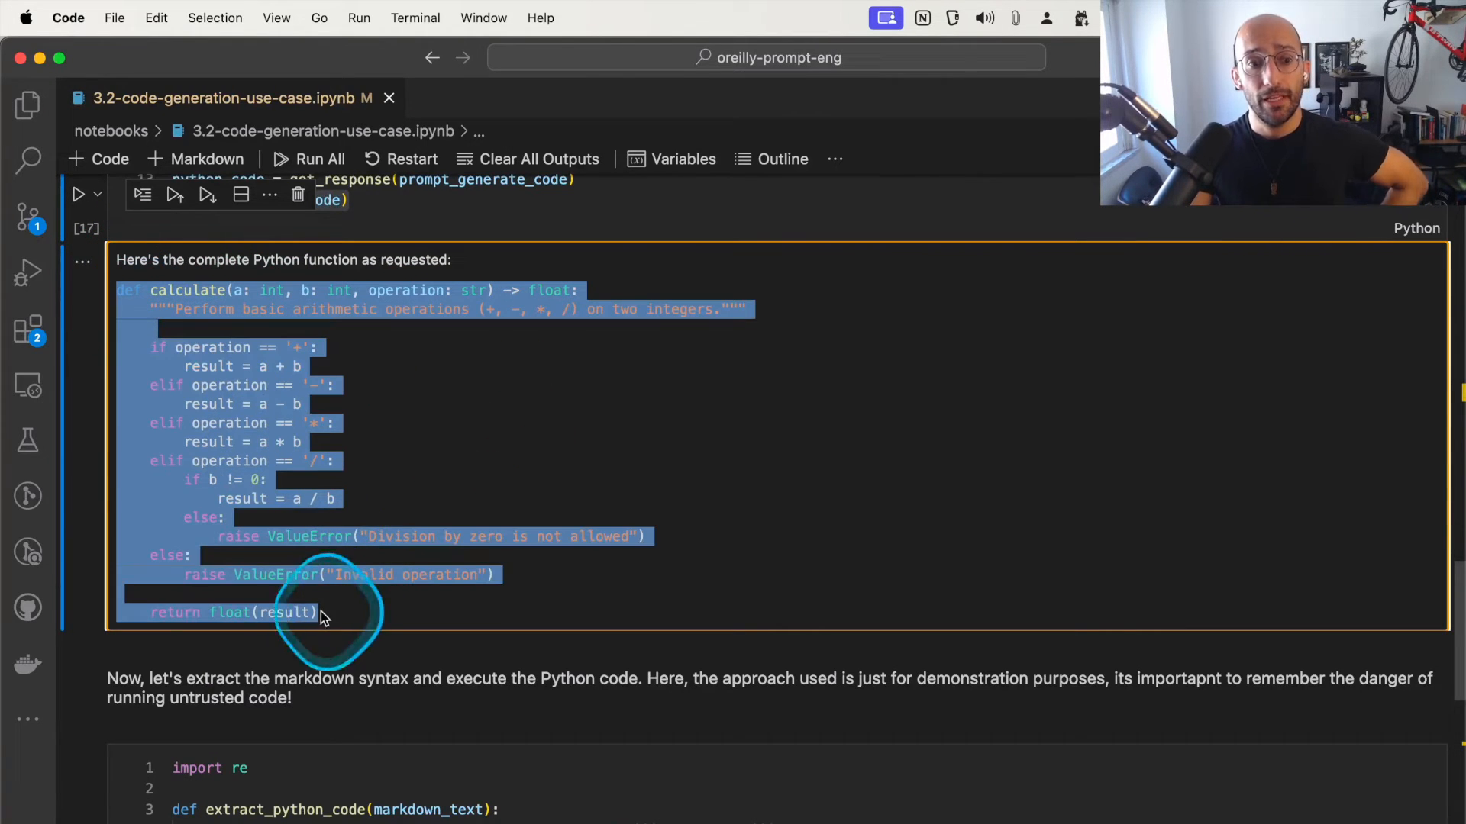
mouse_move(364, 560)
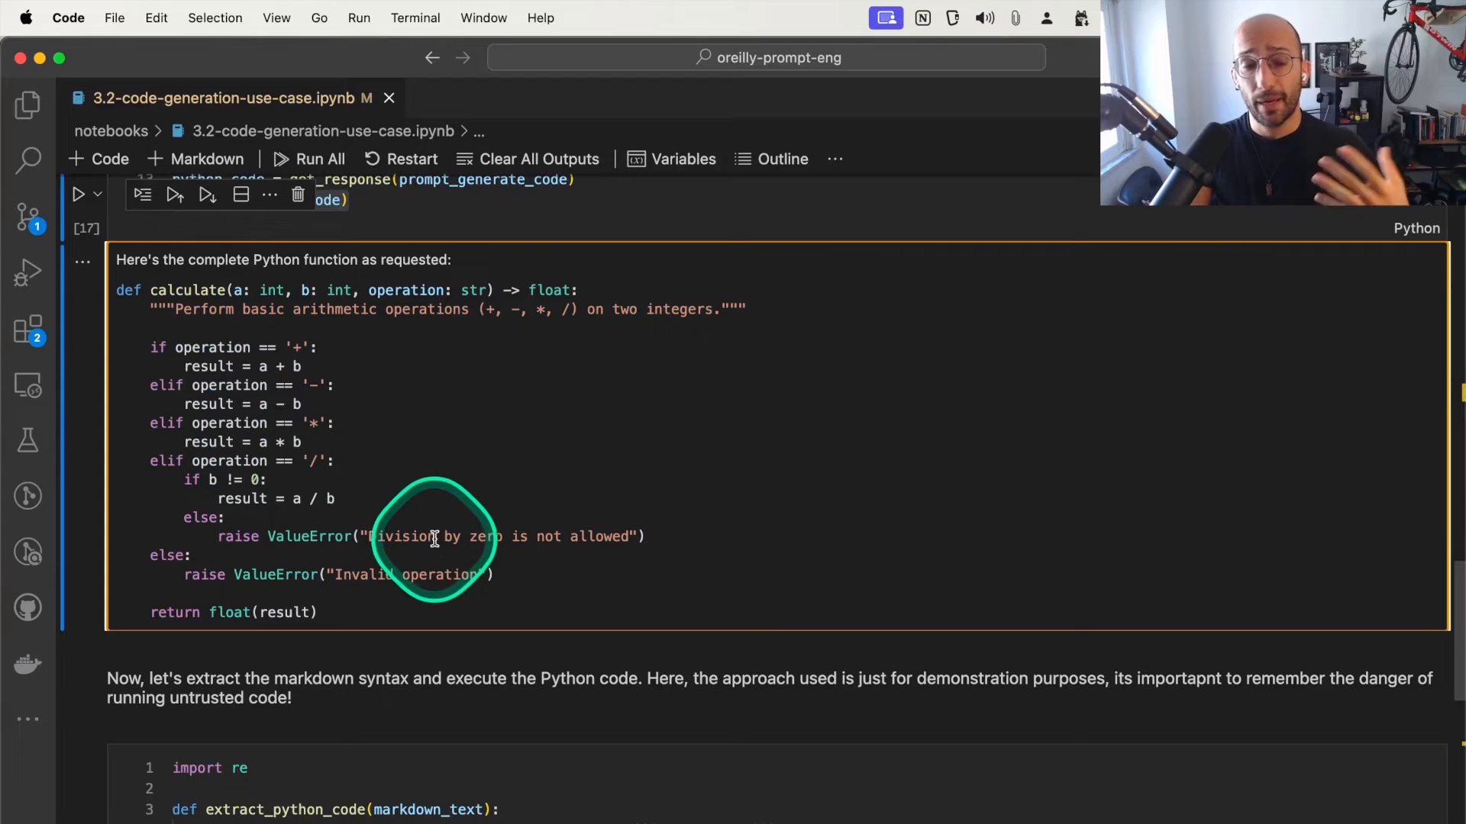
mouse_move(444, 483)
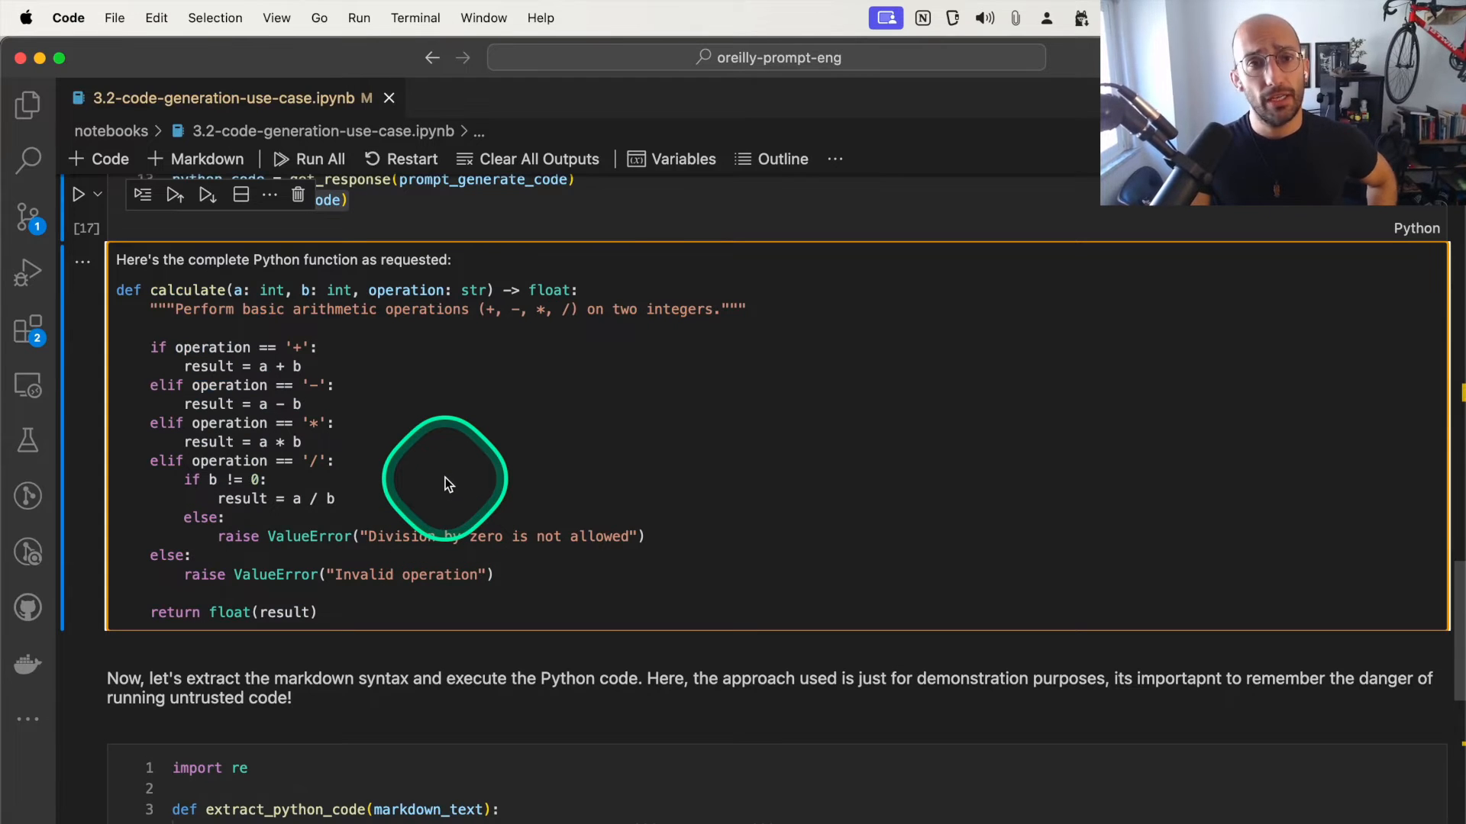
mouse_move(229, 308)
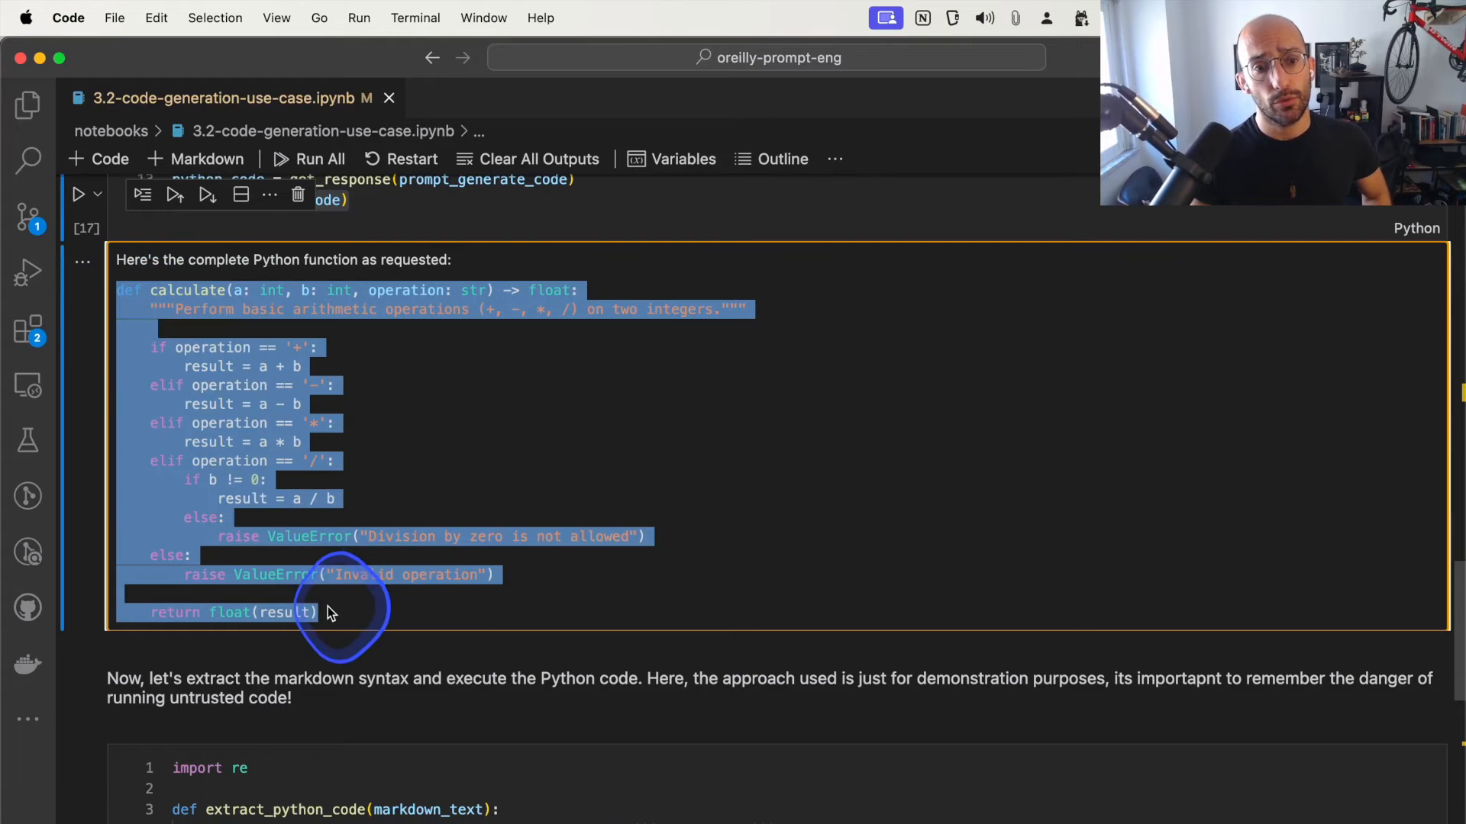
Deselect the generated function text and move to the extract_python_code cell
left_click(224, 346)
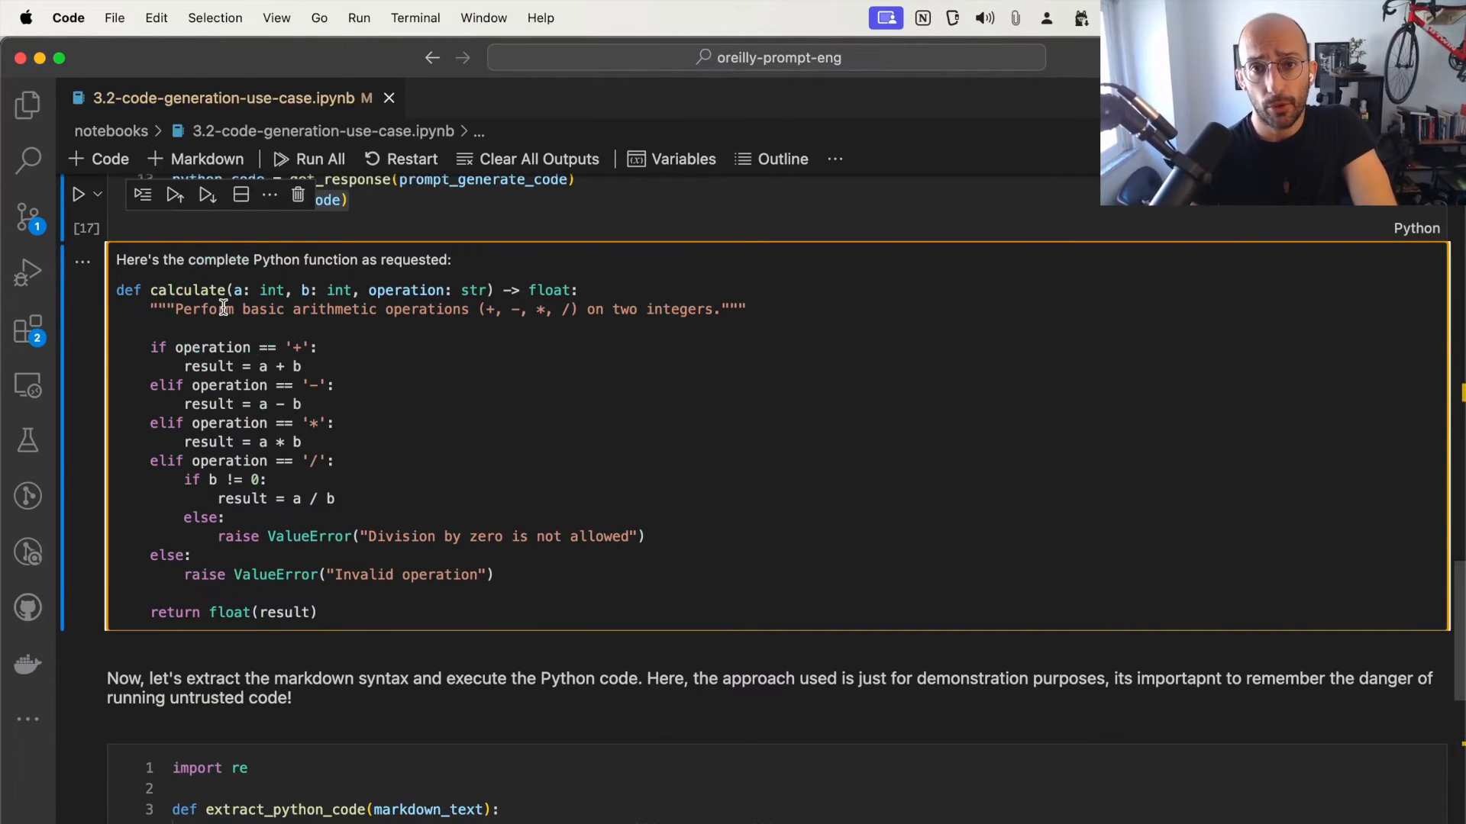
scroll("down", 3)
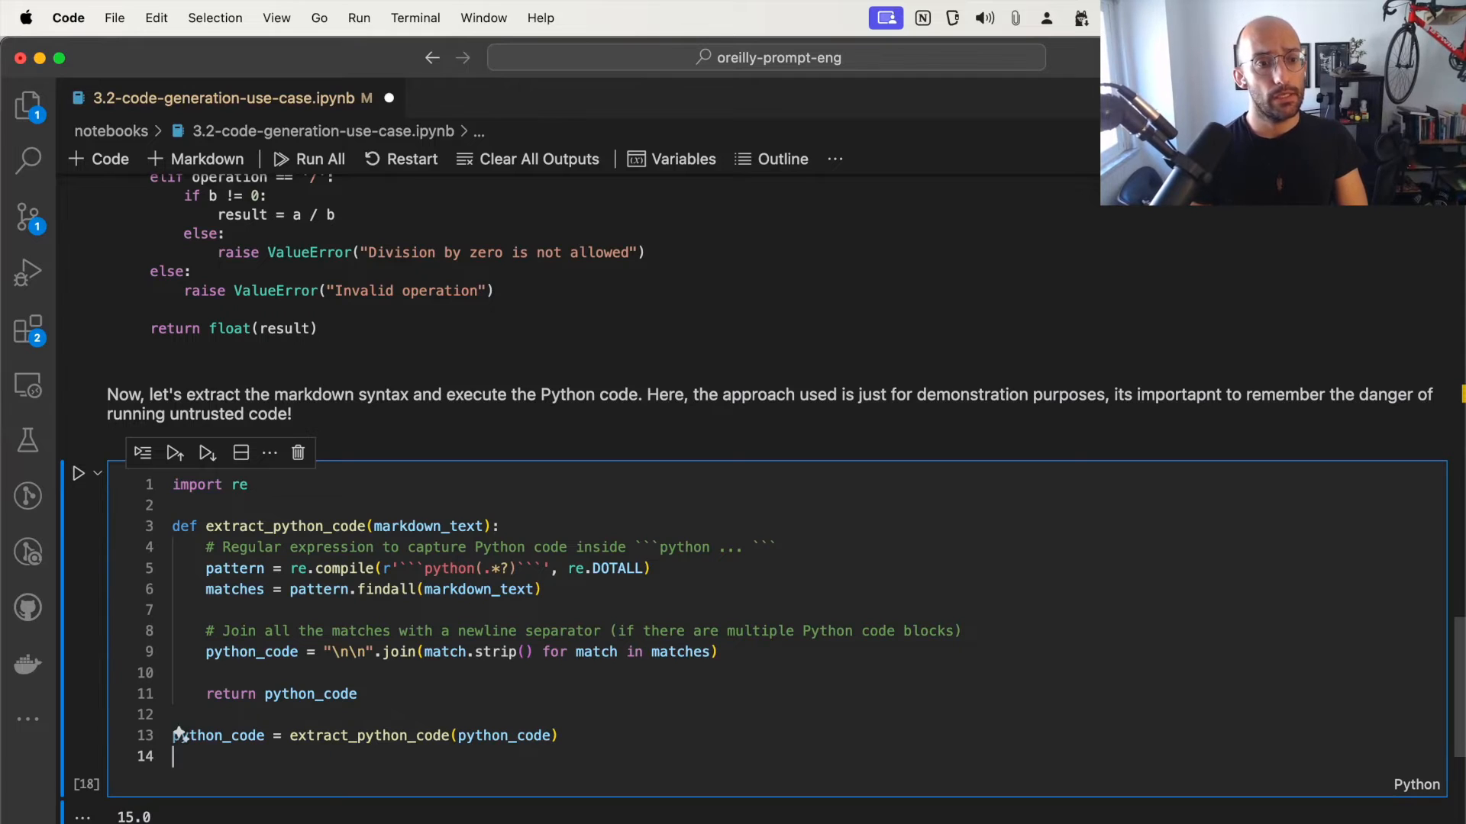
Re-run the get_response cell and end the extraction cell with python_code to show the string
scroll("up", 3)
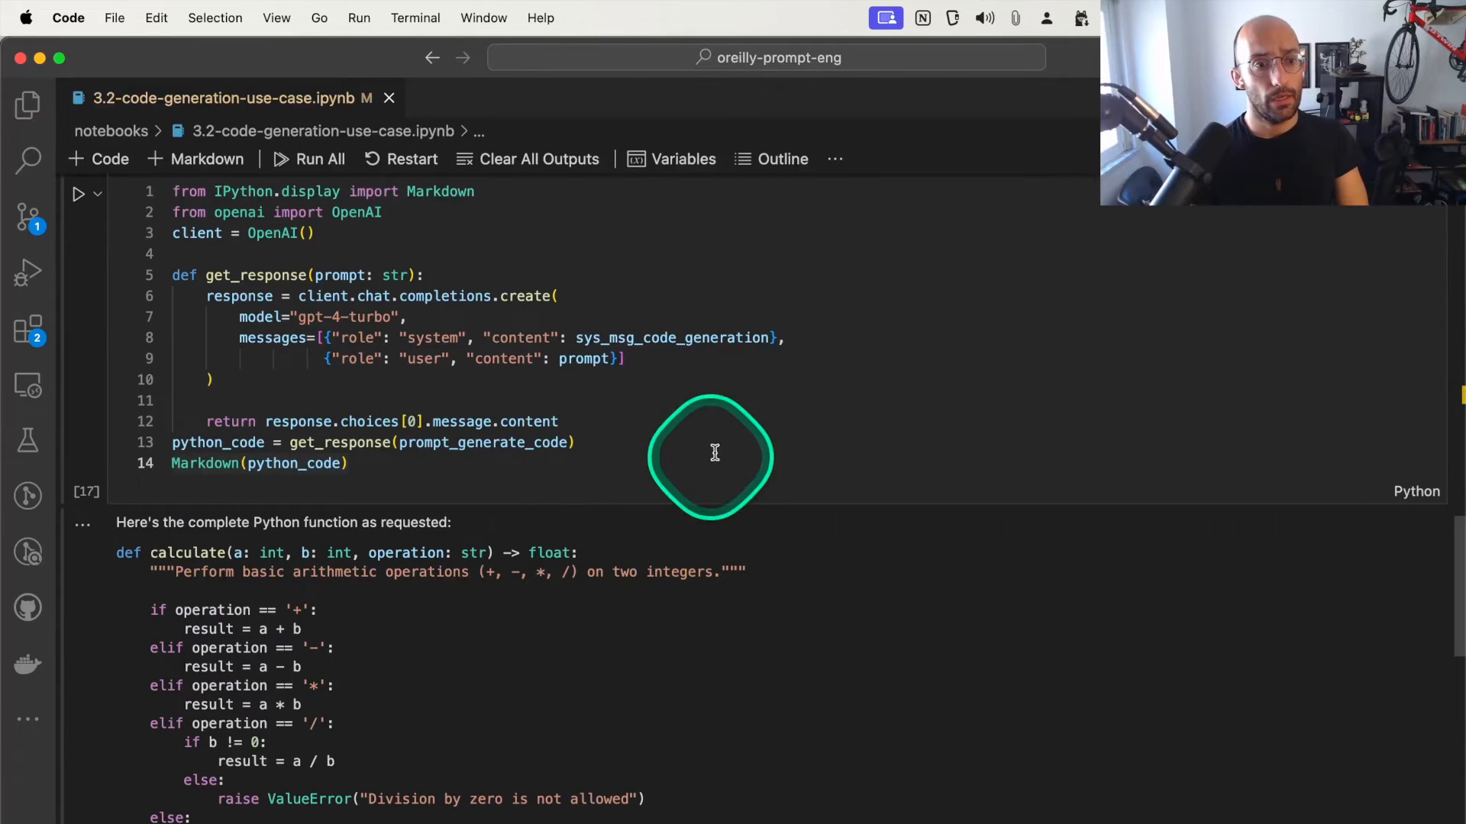
left_click(82, 194)
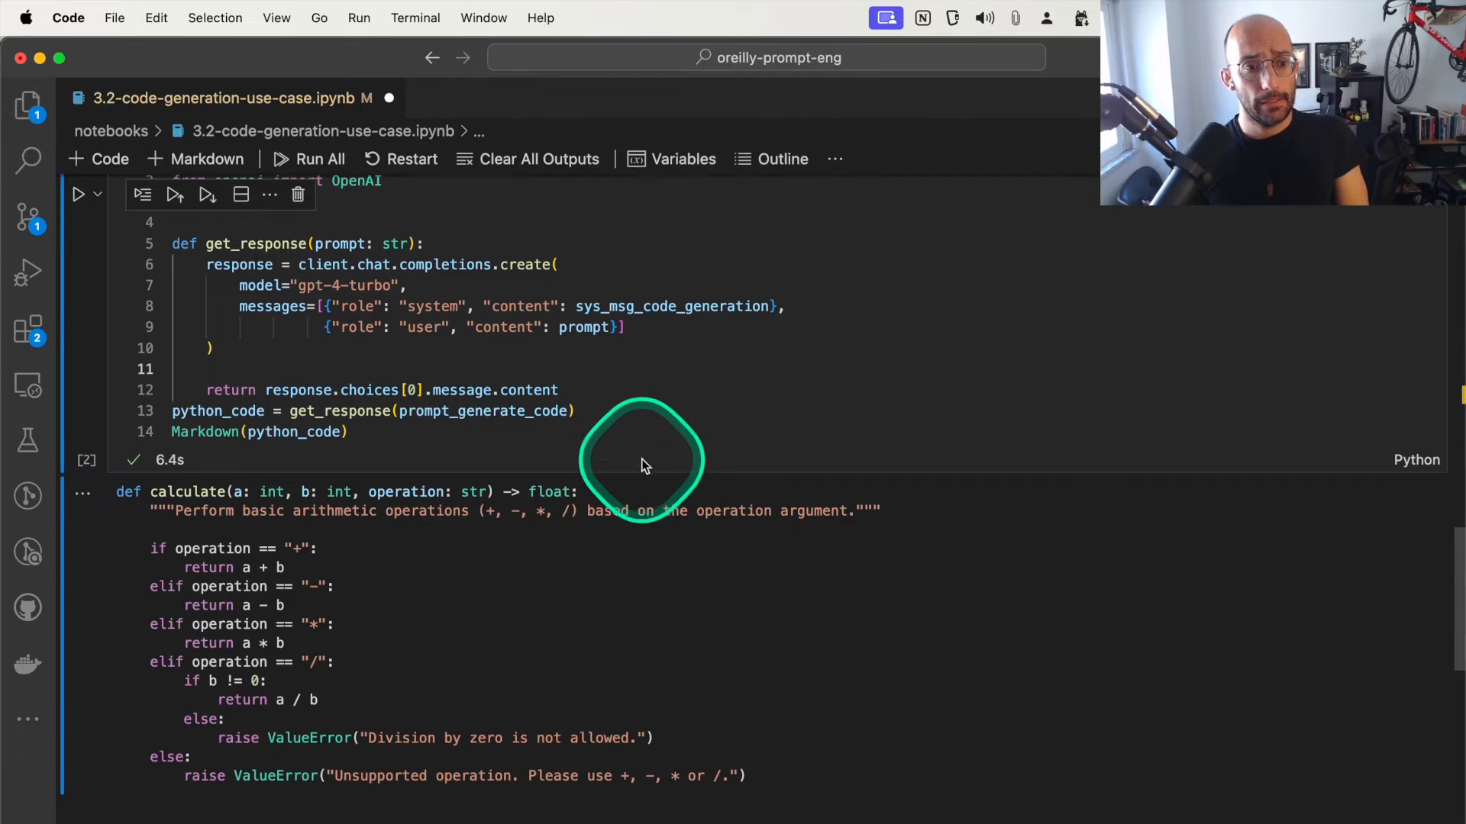
scroll("down", 3)
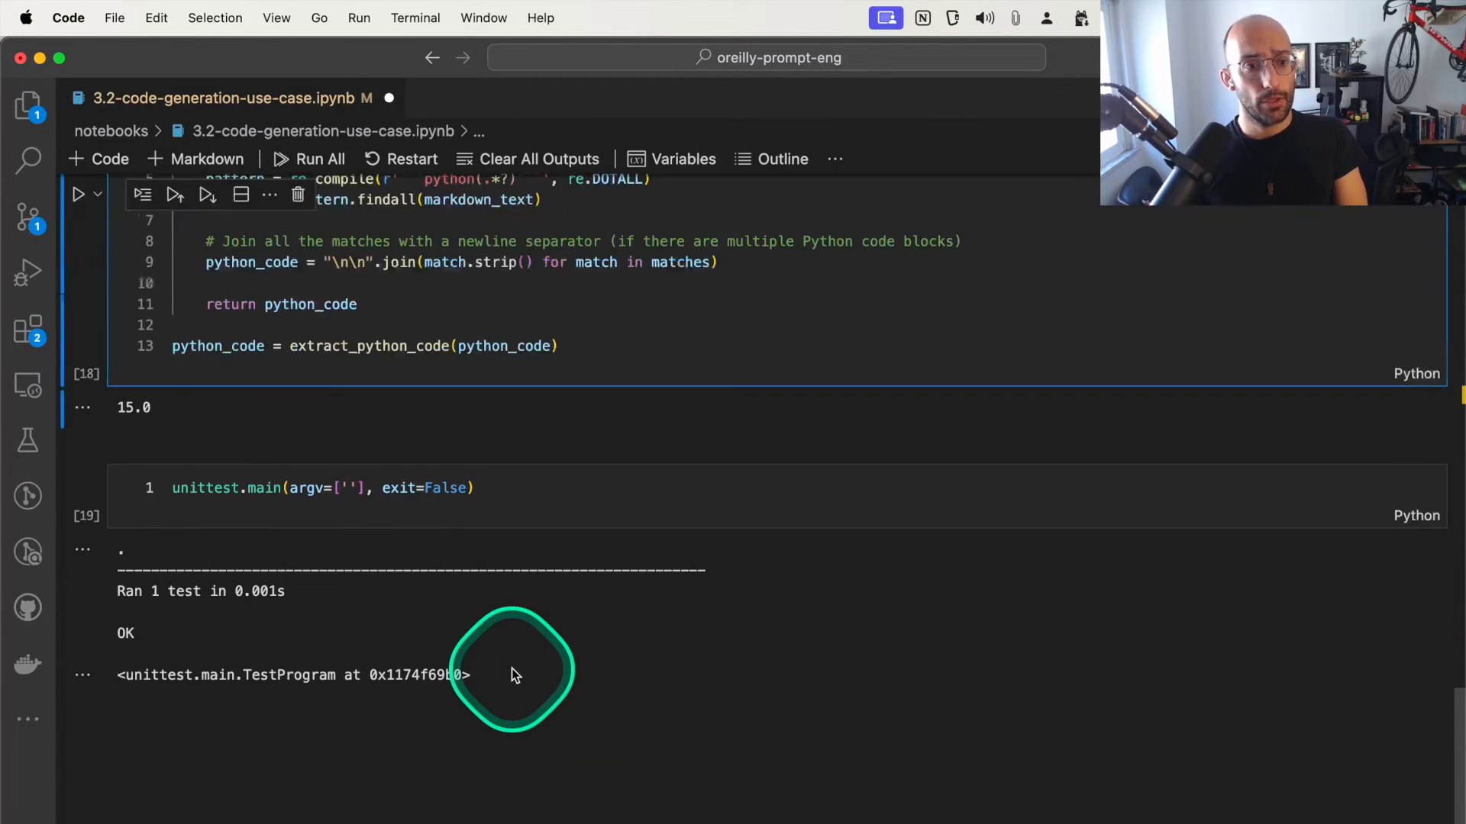
scroll("up", 3)
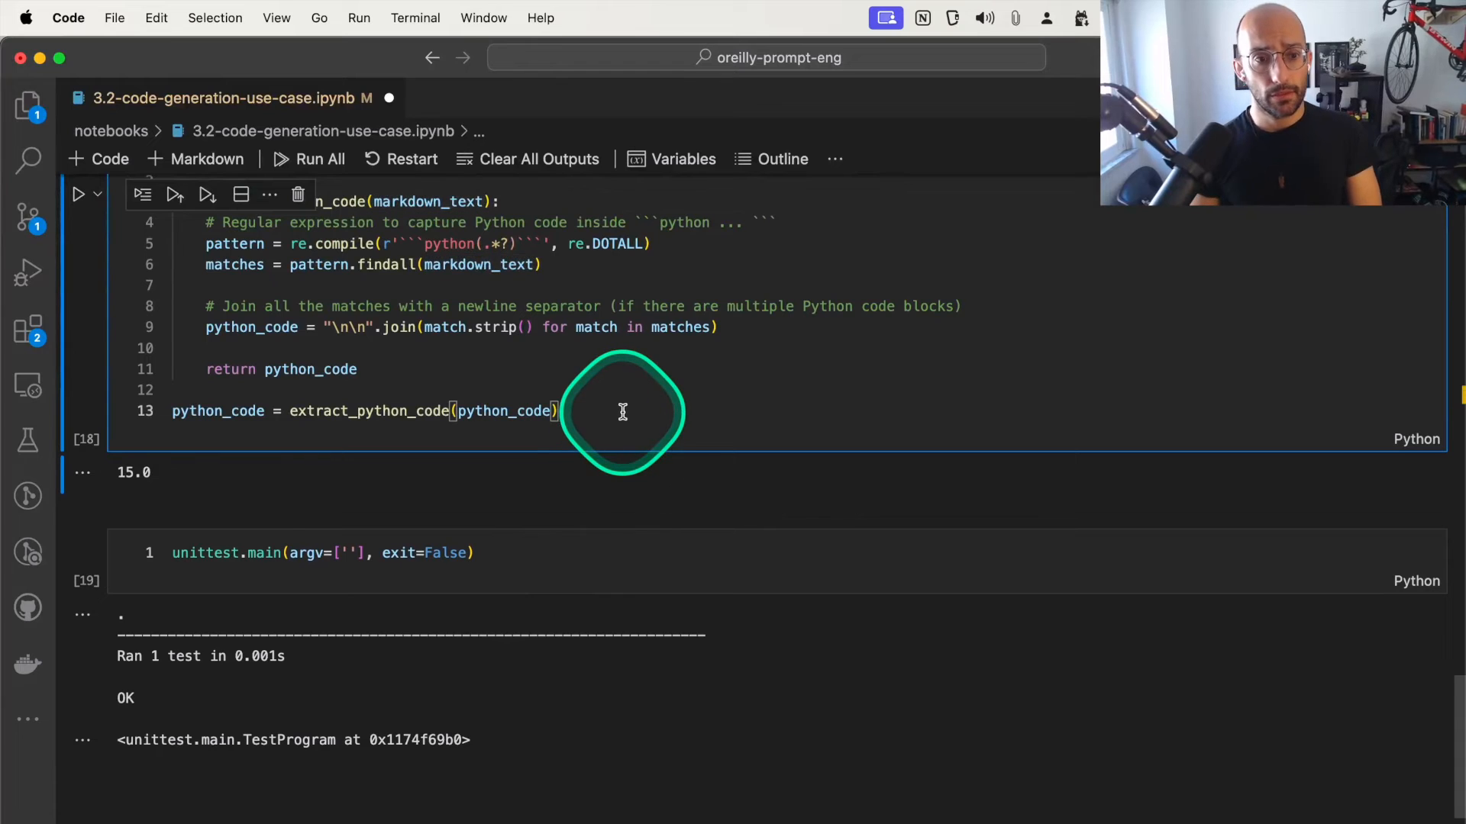
type("python_code)")
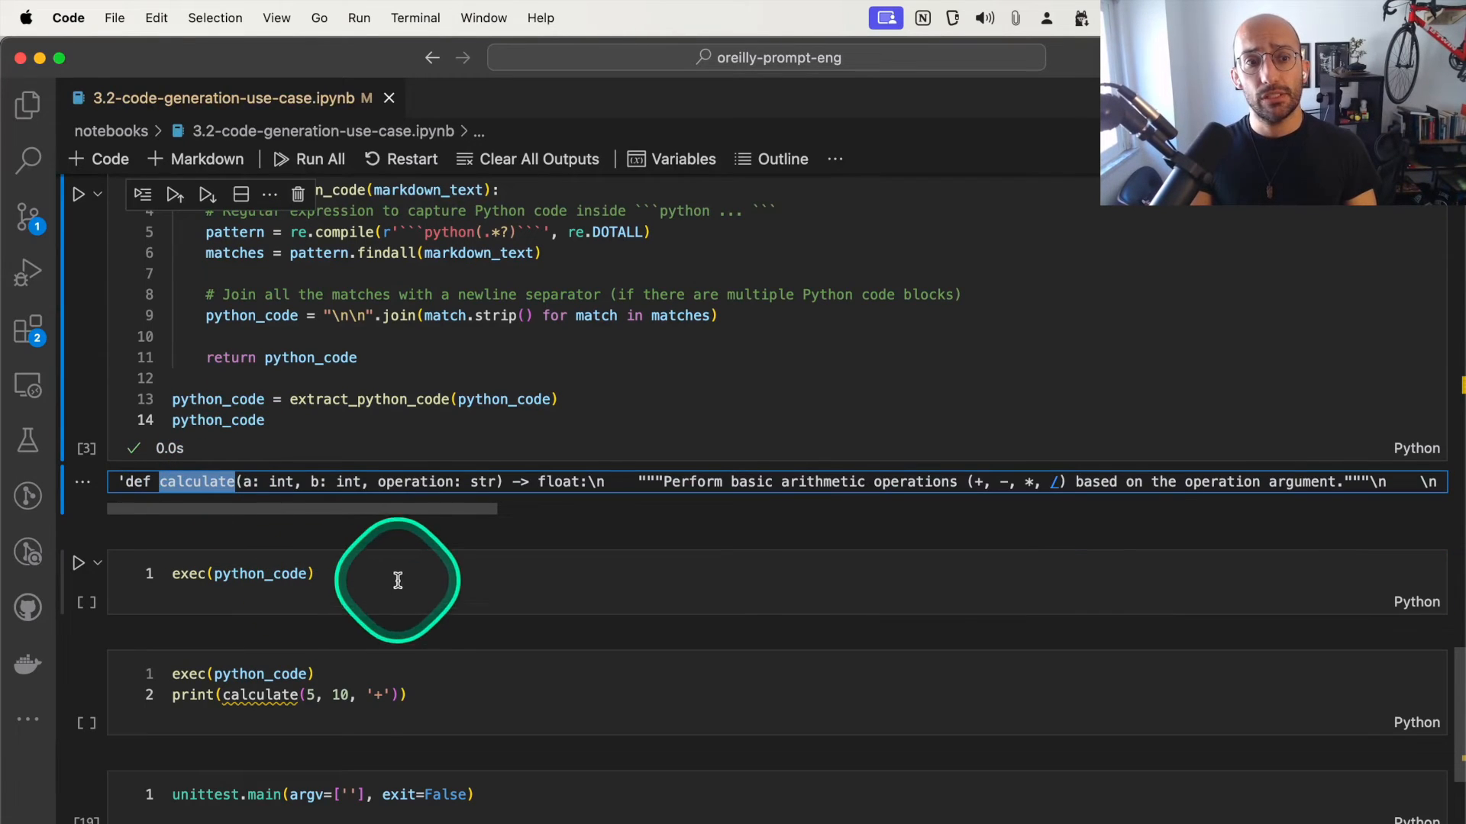
Add a new cell after exec with print(calculate(5, 10, '+'))
left_click(79, 563)
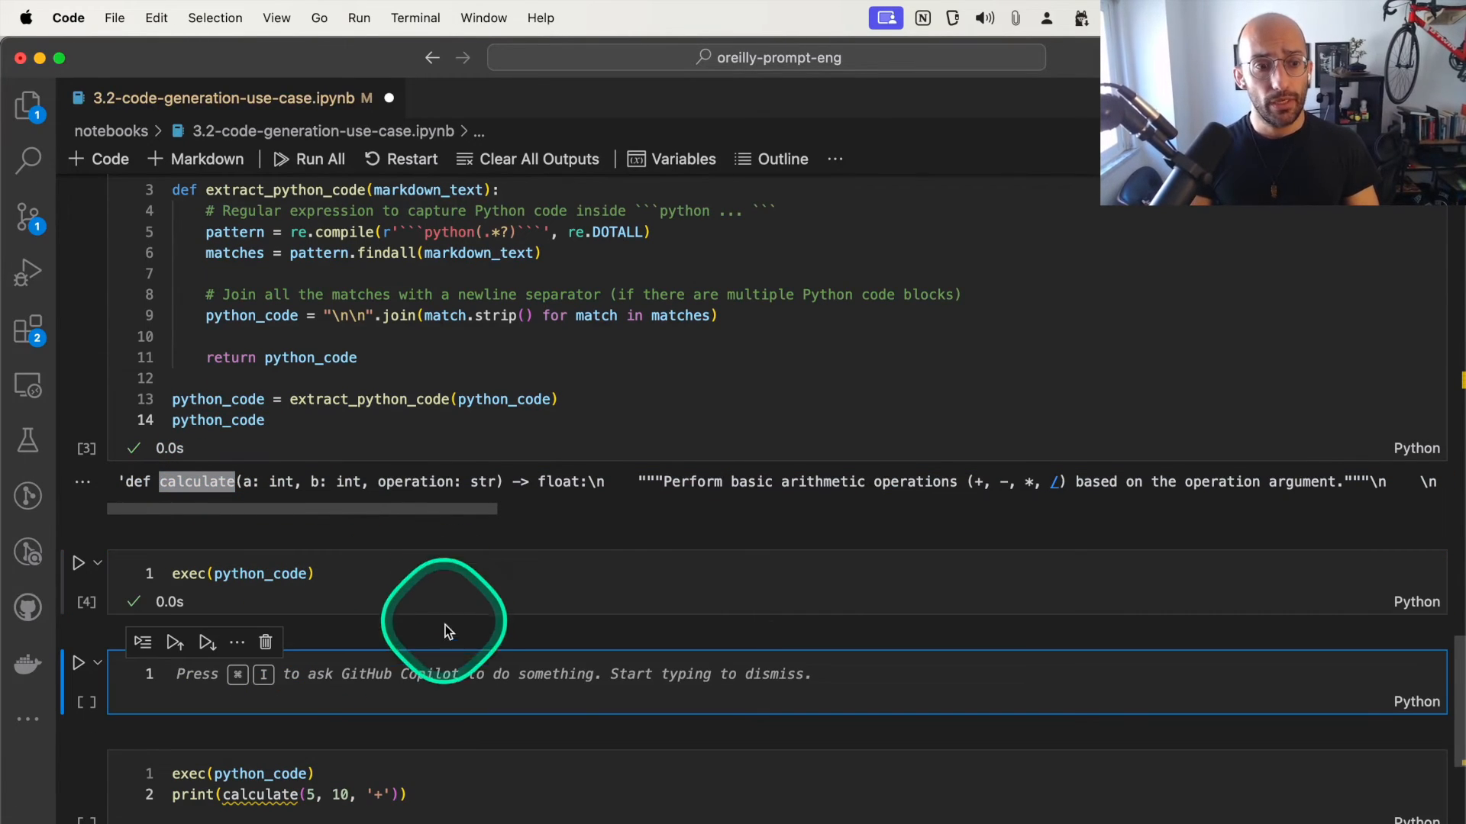
type("print(calculate(5, 10, '+'))")
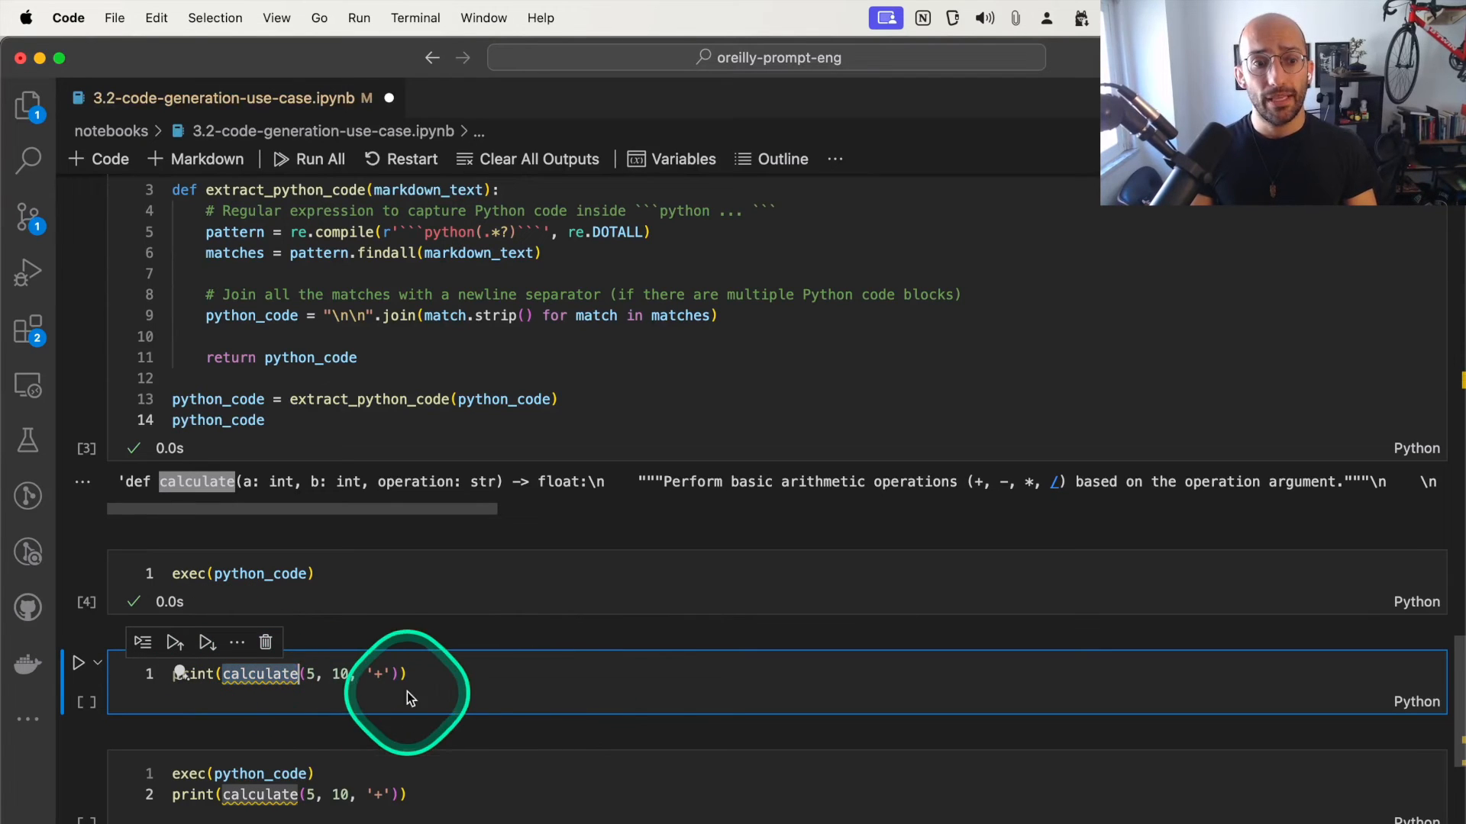
mouse_move(414, 654)
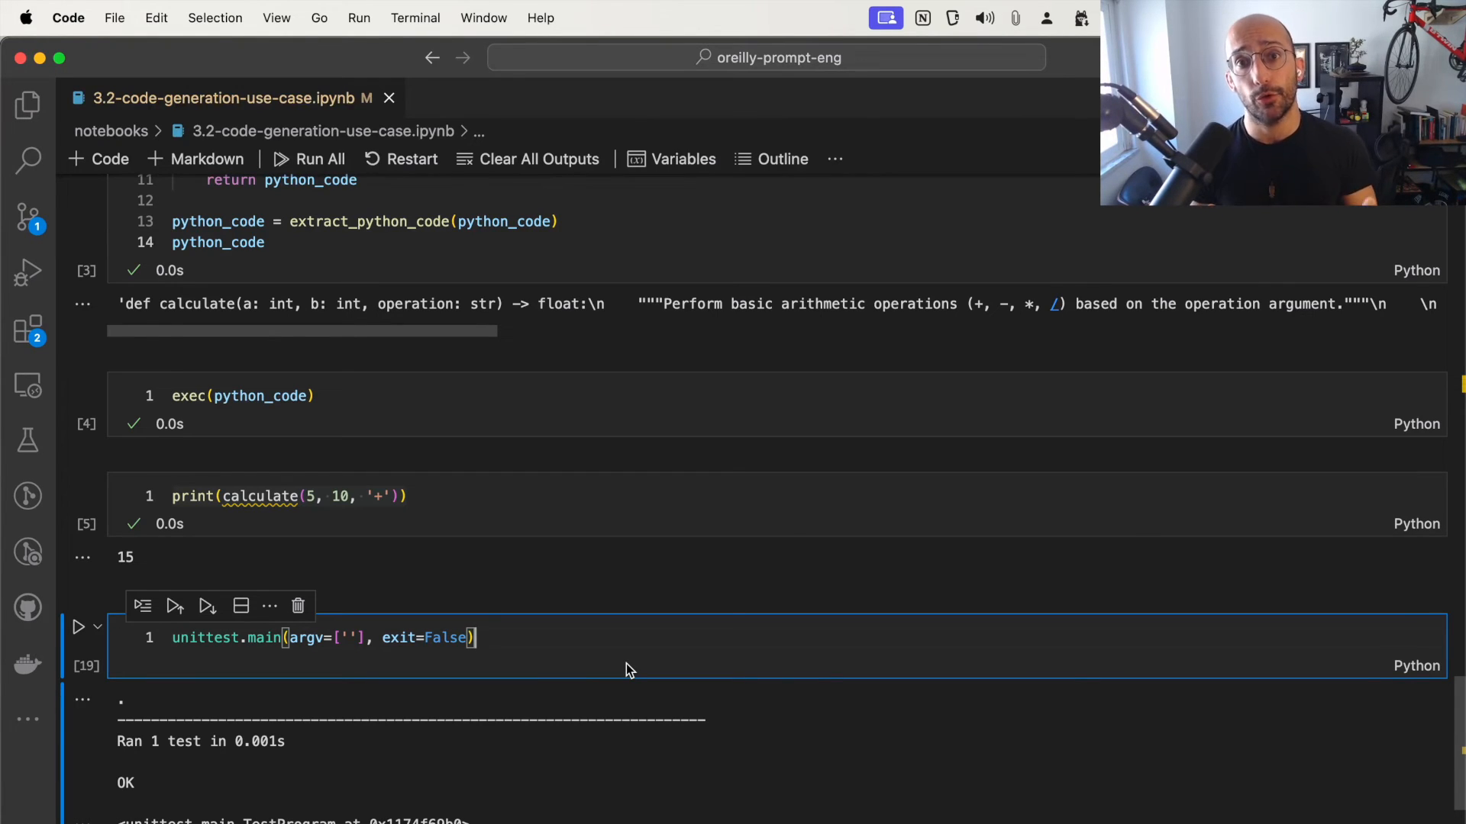
Add 'import unittest' at the top of the unit test cell so the test runs OK
left_click(80, 626)
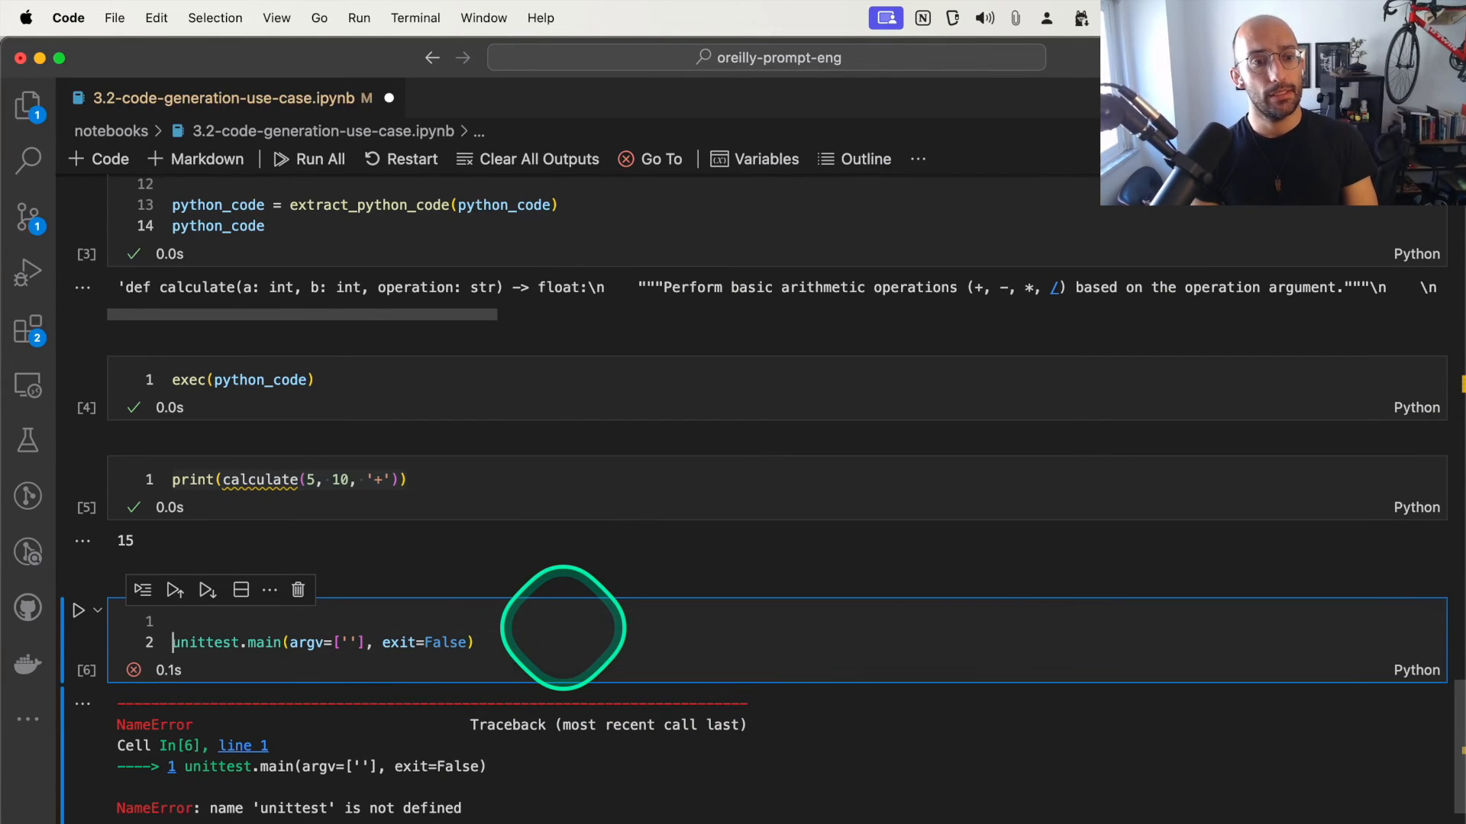
type("import unittest")
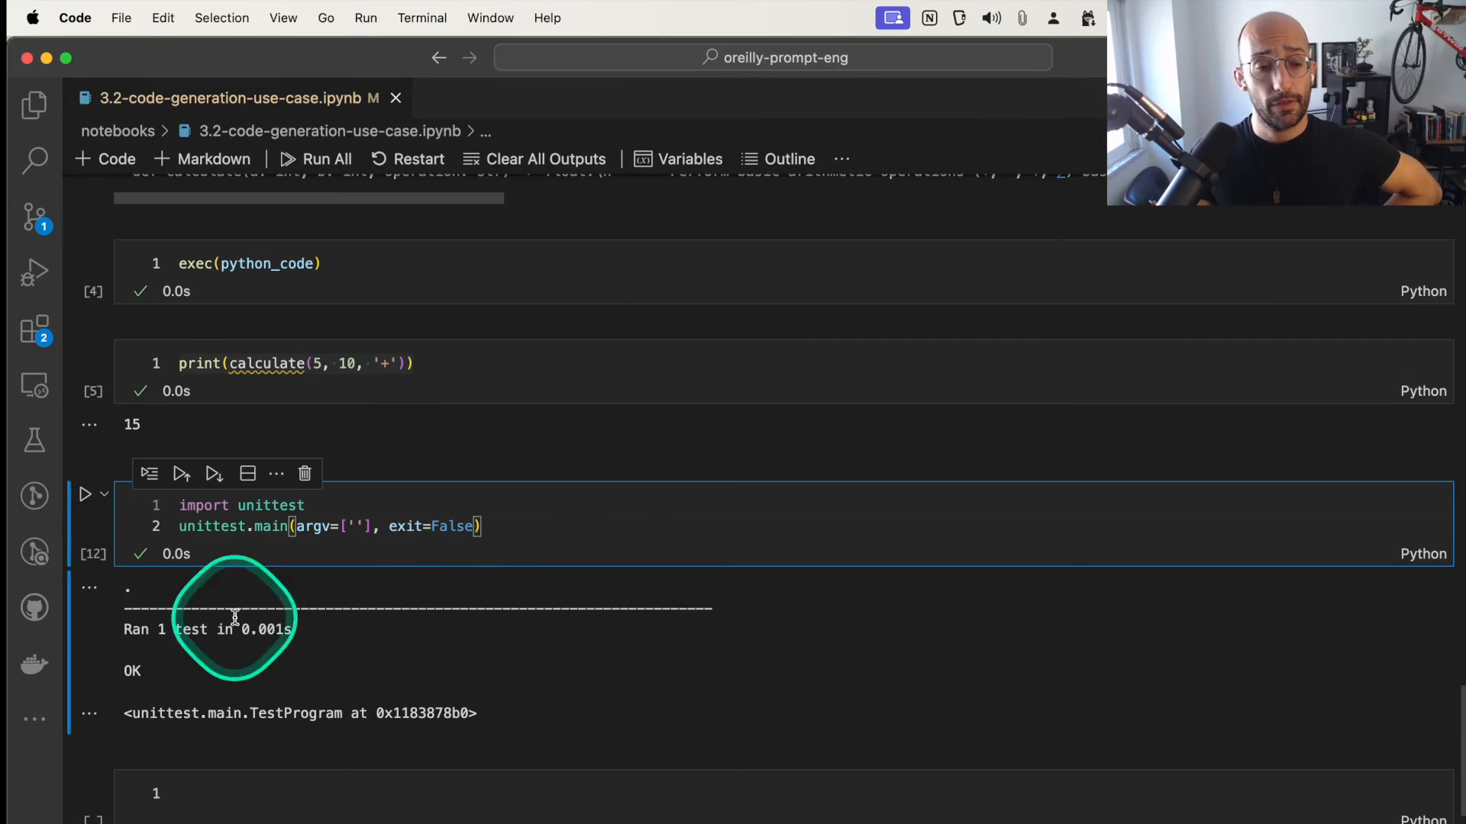
mouse_move(287, 563)
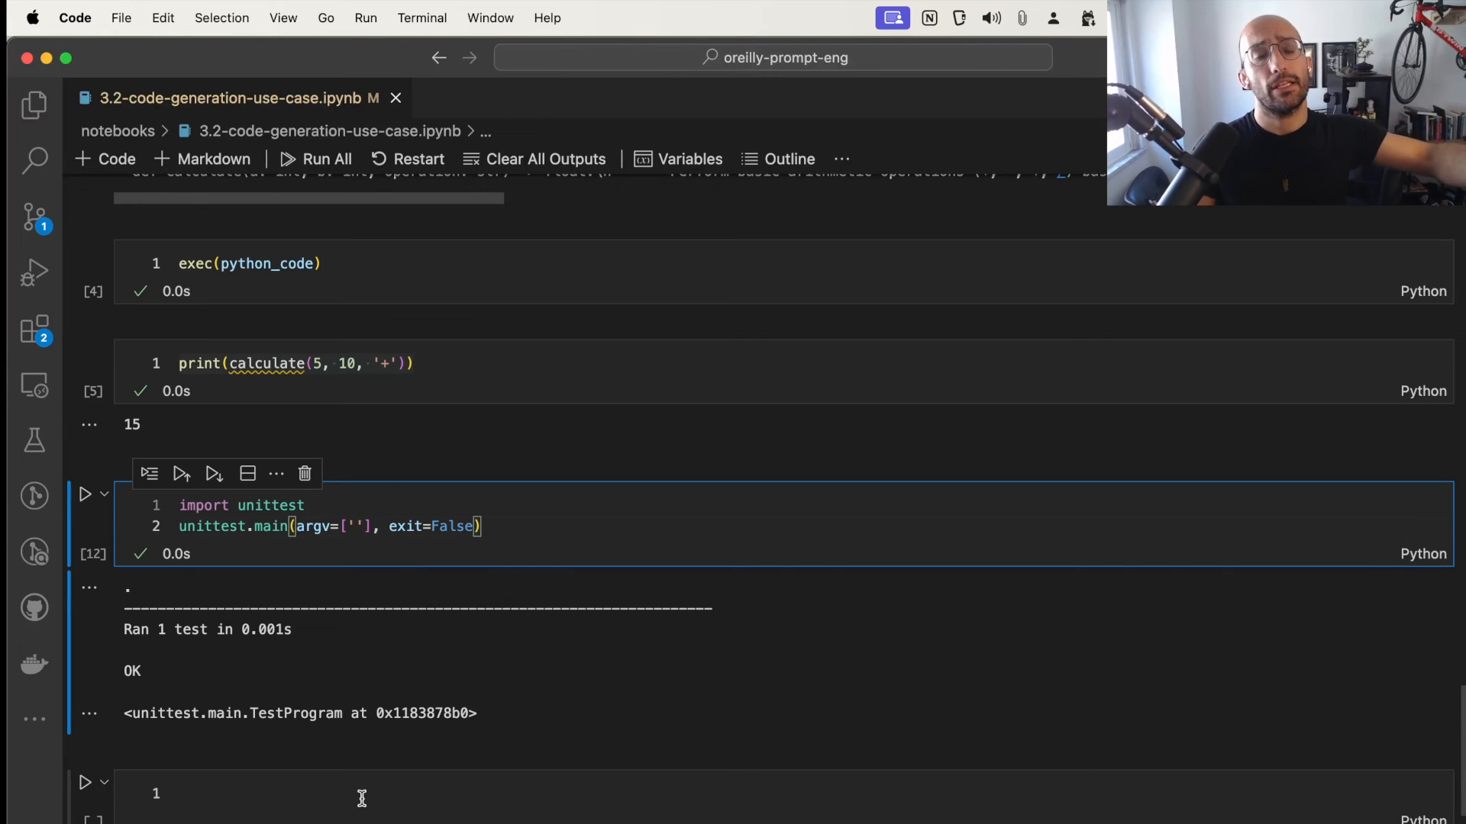
left_click(364, 805)
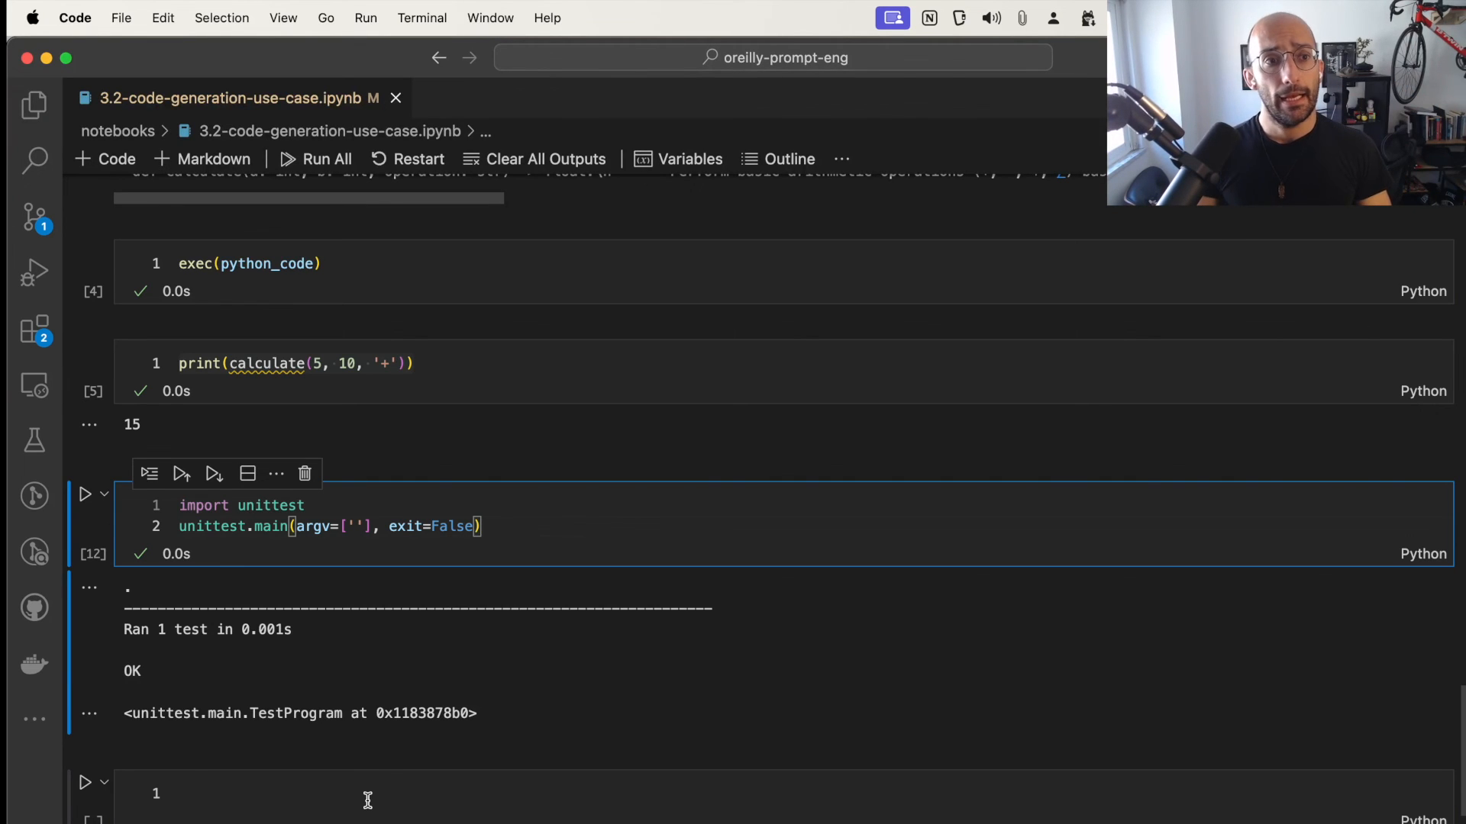
scroll("up", 3)
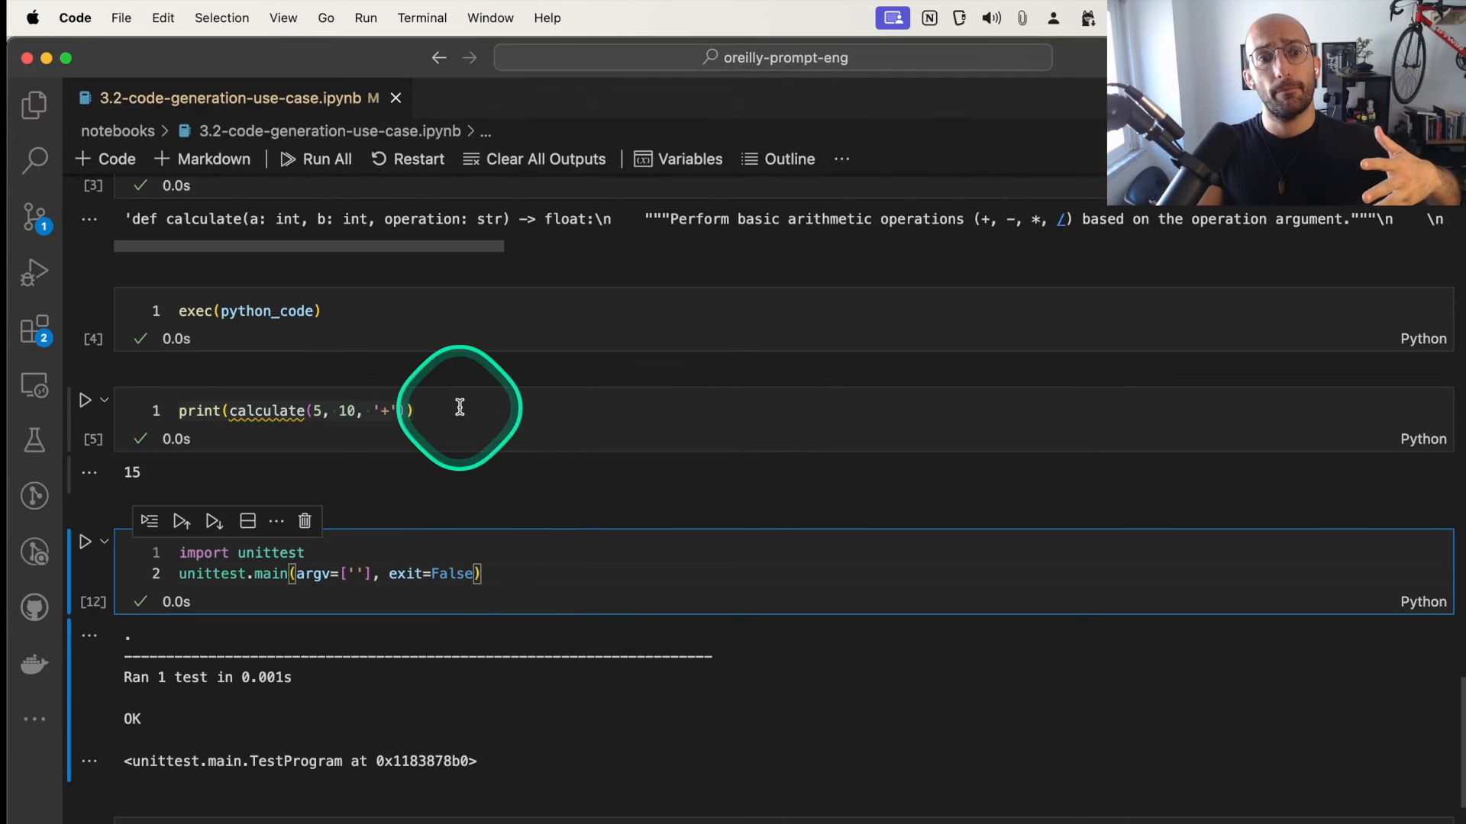
mouse_move(268, 411)
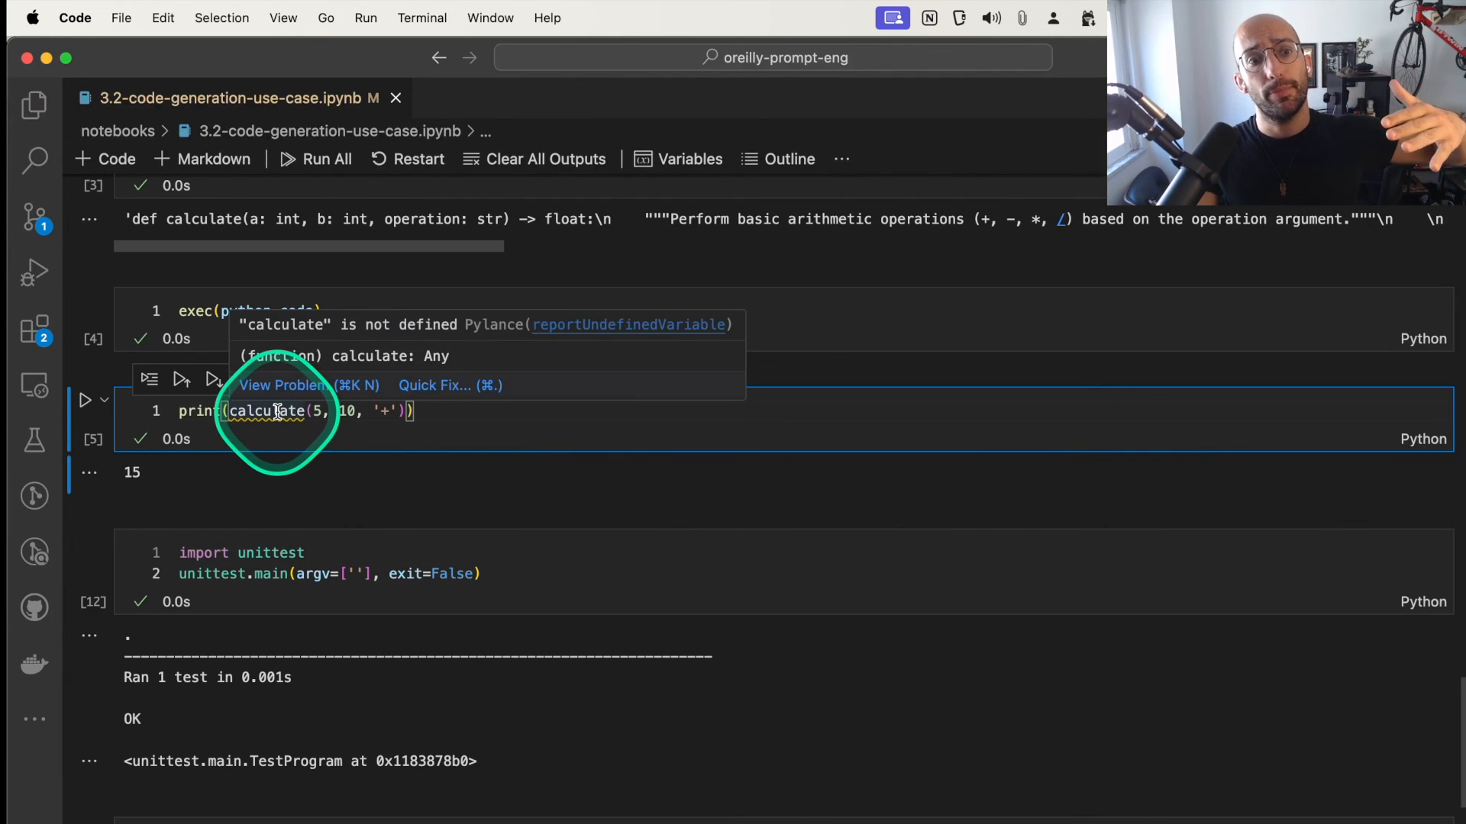
mouse_move(626, 468)
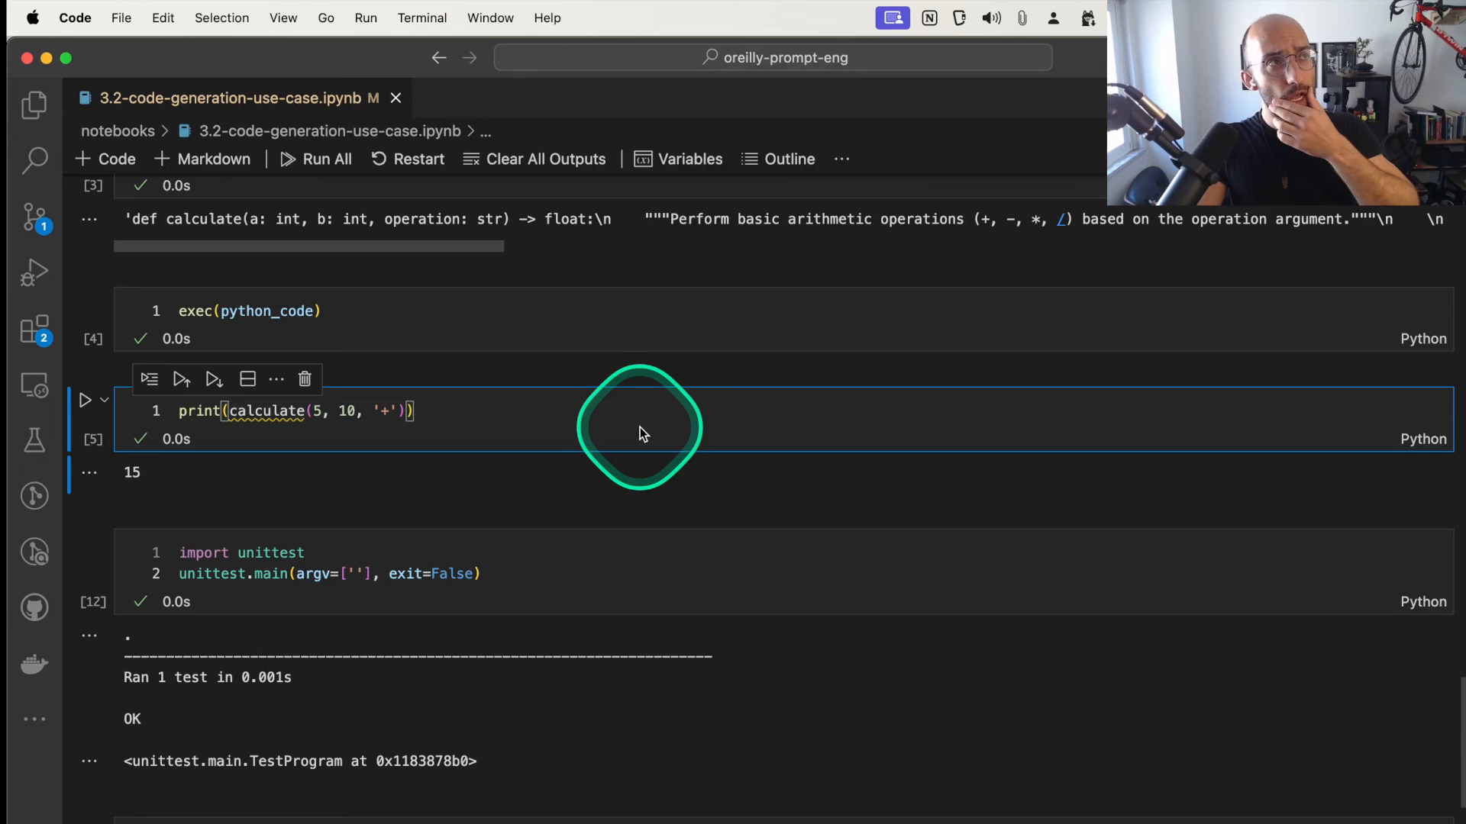
mouse_move(643, 413)
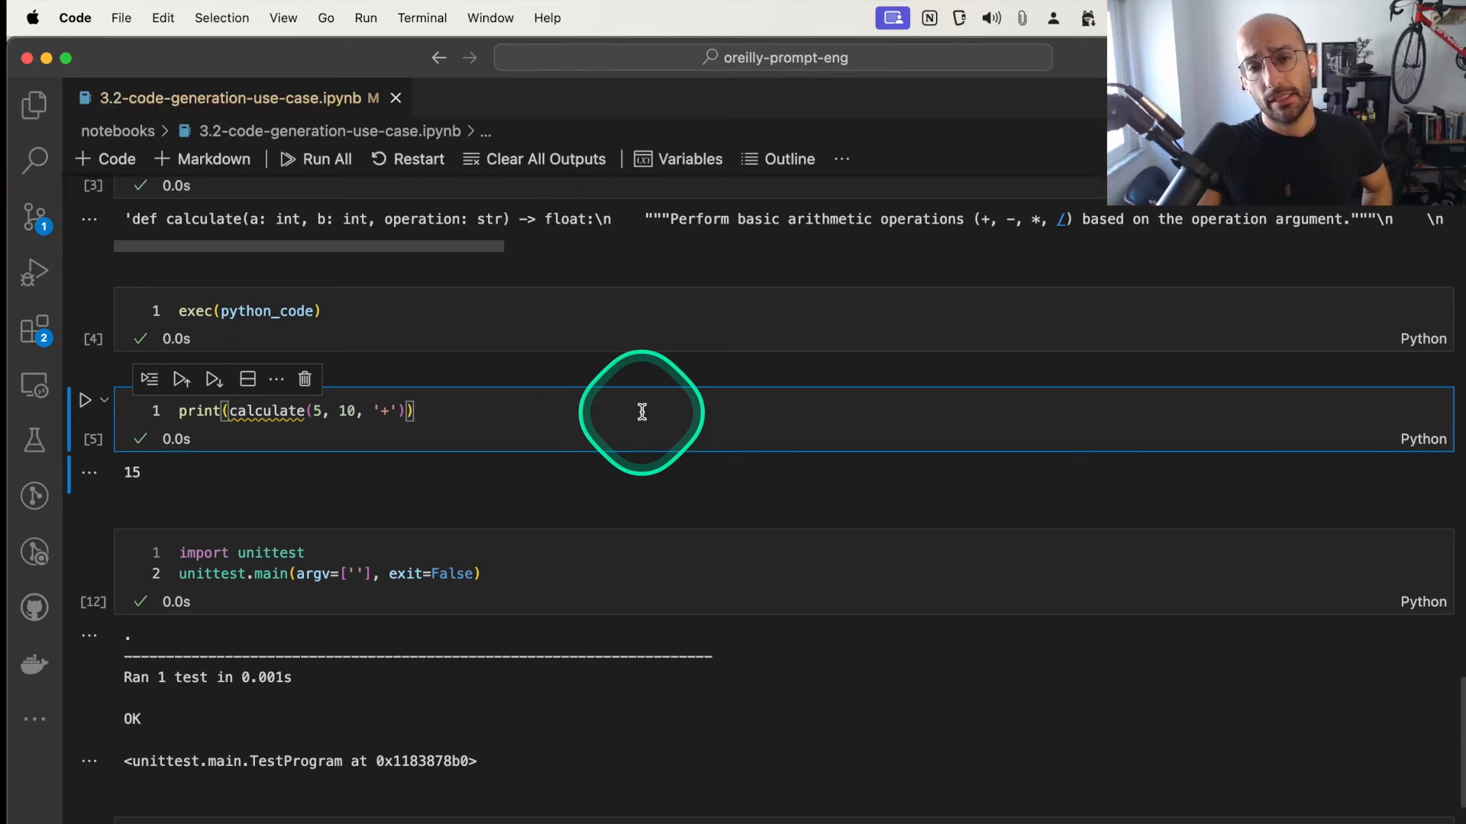